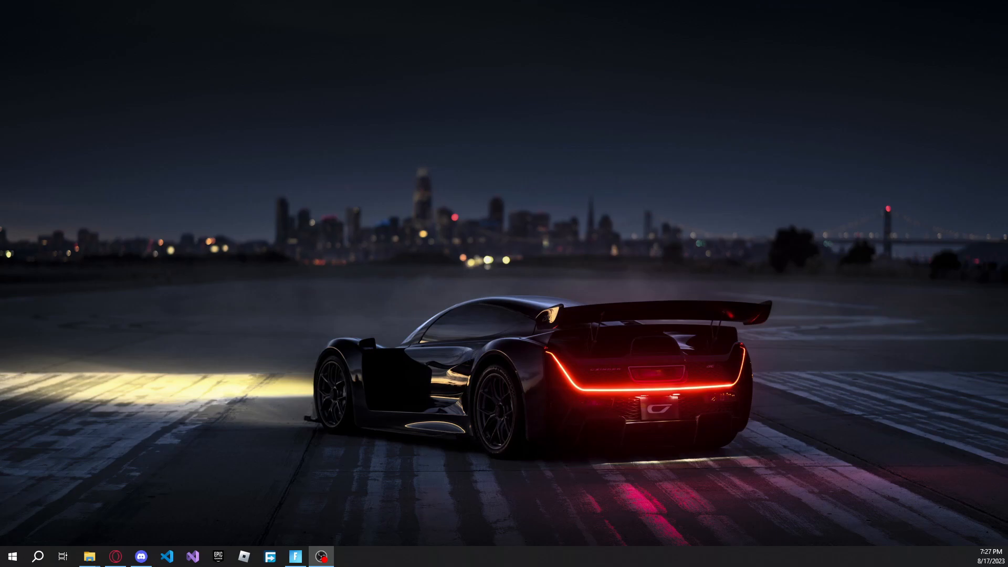
{"action": "mouse_move", "coordinate": [140, 556]}
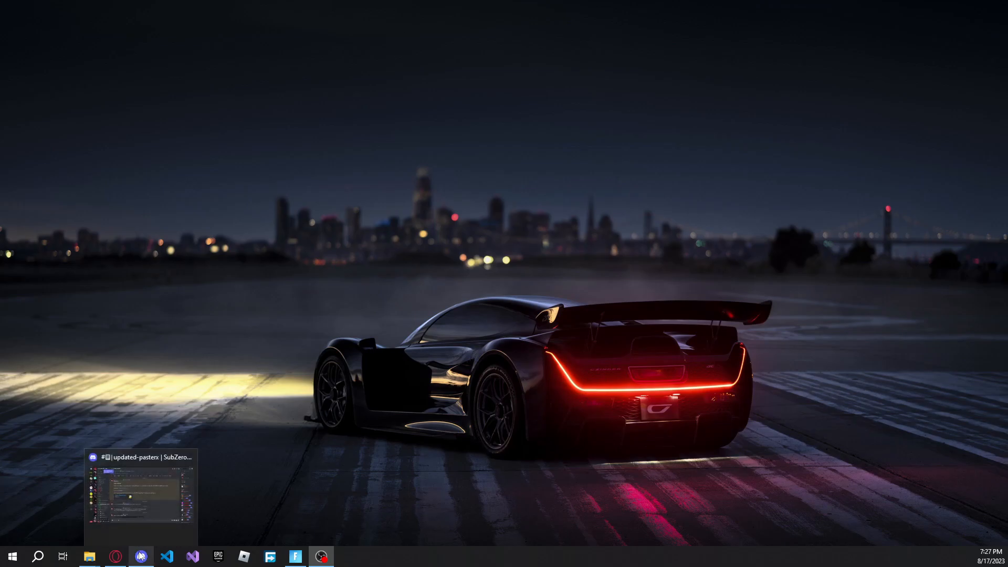
Bring up the Discord window and scroll down through it
{"action": "left_click", "coordinate": [140, 556]}
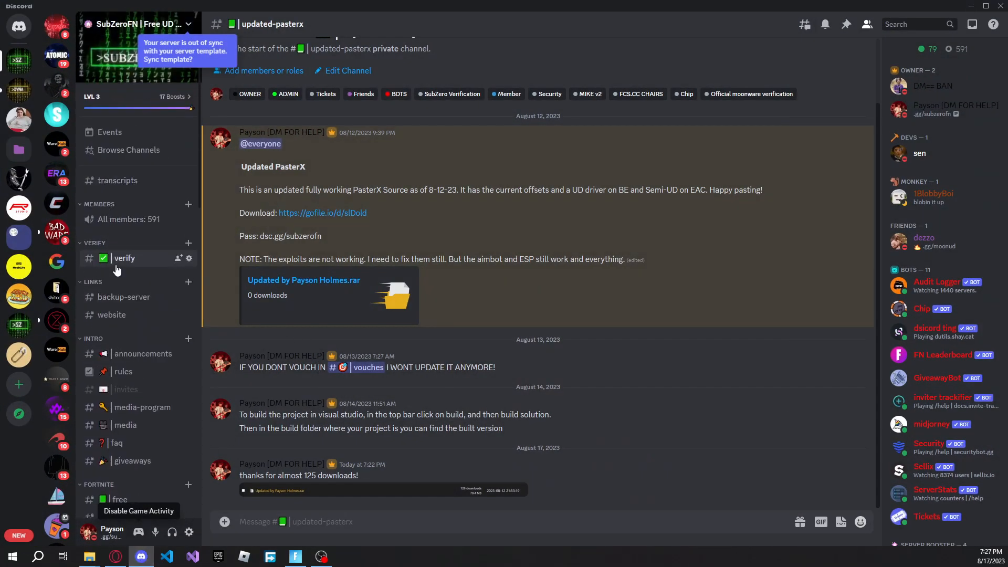
{"action": "scroll", "scroll_direction": "down", "scroll_amount": 3}
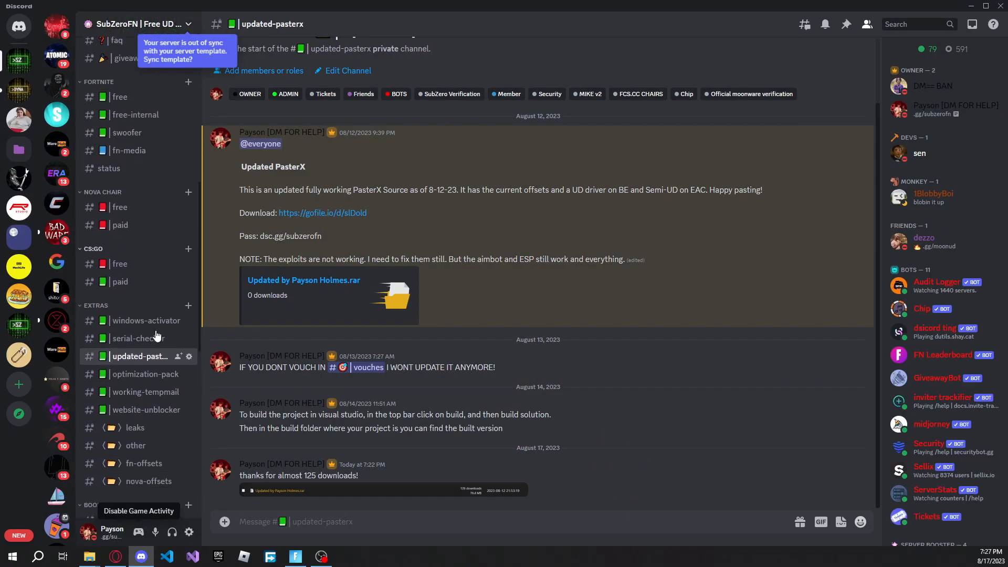
{"action": "scroll", "scroll_direction": "down", "scroll_amount": 3}
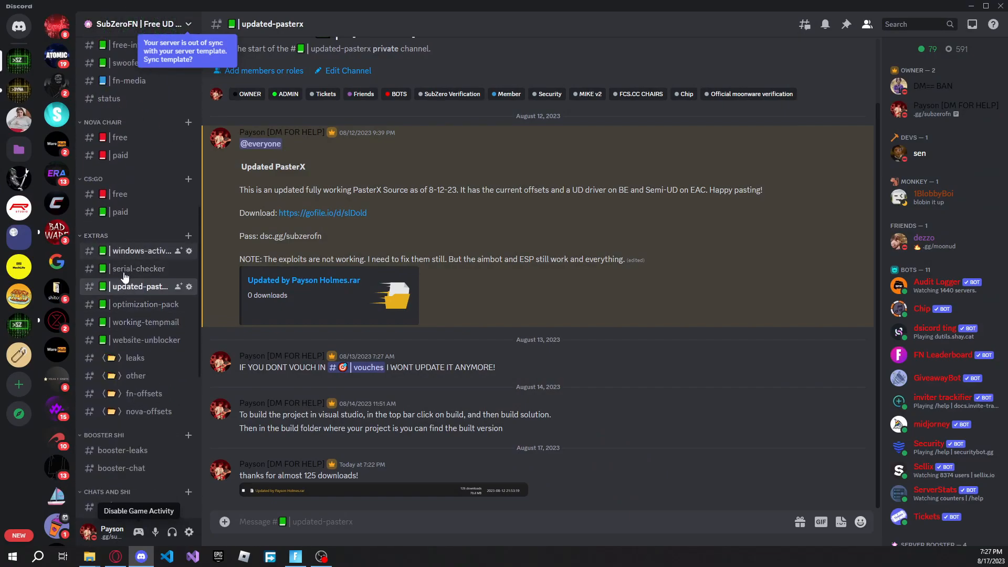
{"action": "mouse_move", "coordinate": [140, 286]}
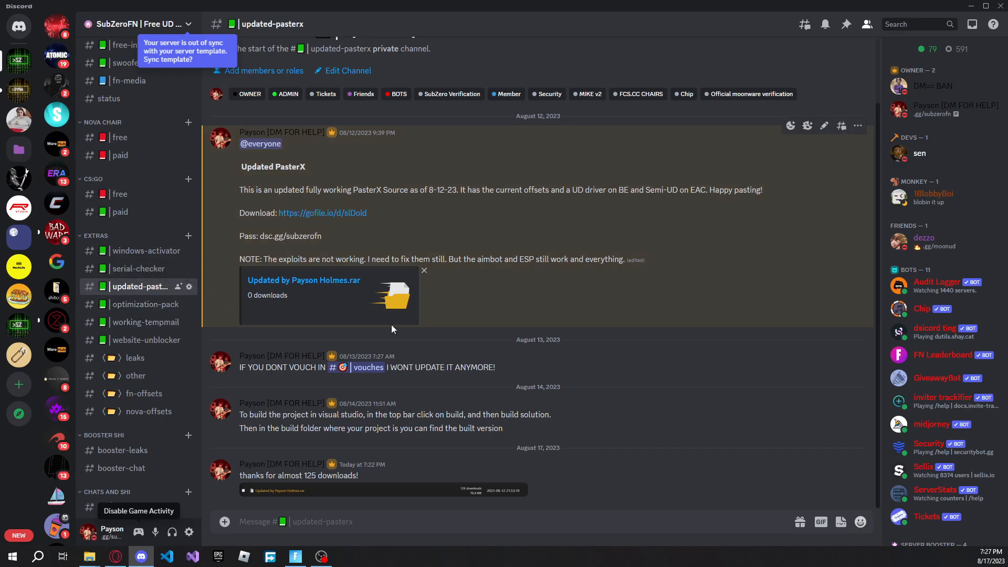
{"action": "mouse_move", "coordinate": [321, 233]}
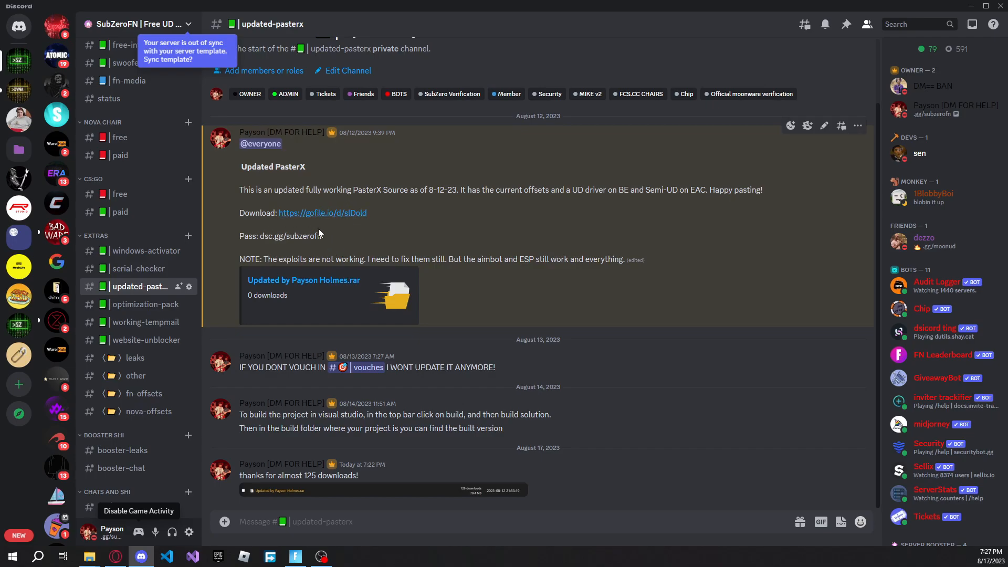
{"action": "mouse_move", "coordinate": [327, 390]}
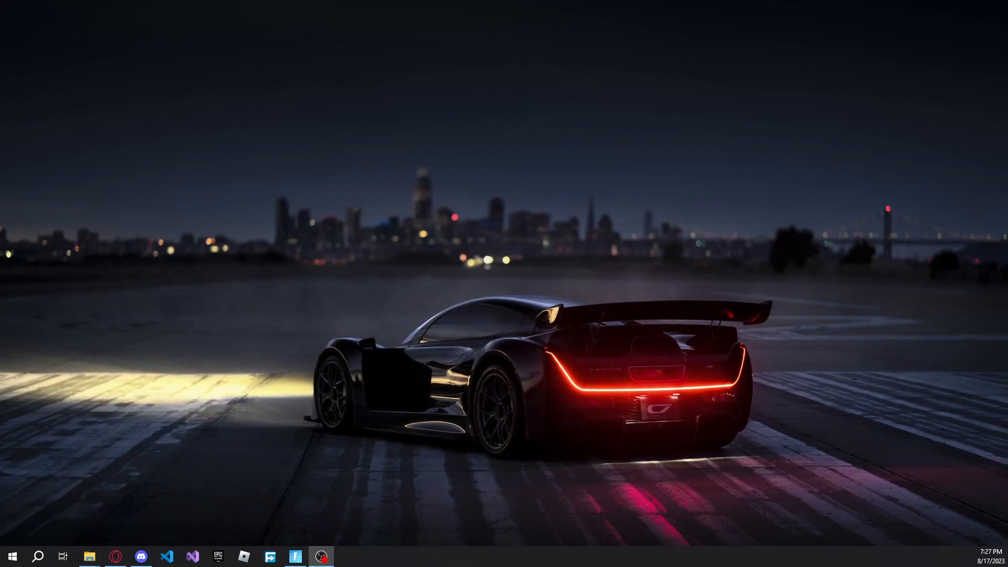
{"action": "left_click", "coordinate": [89, 556]}
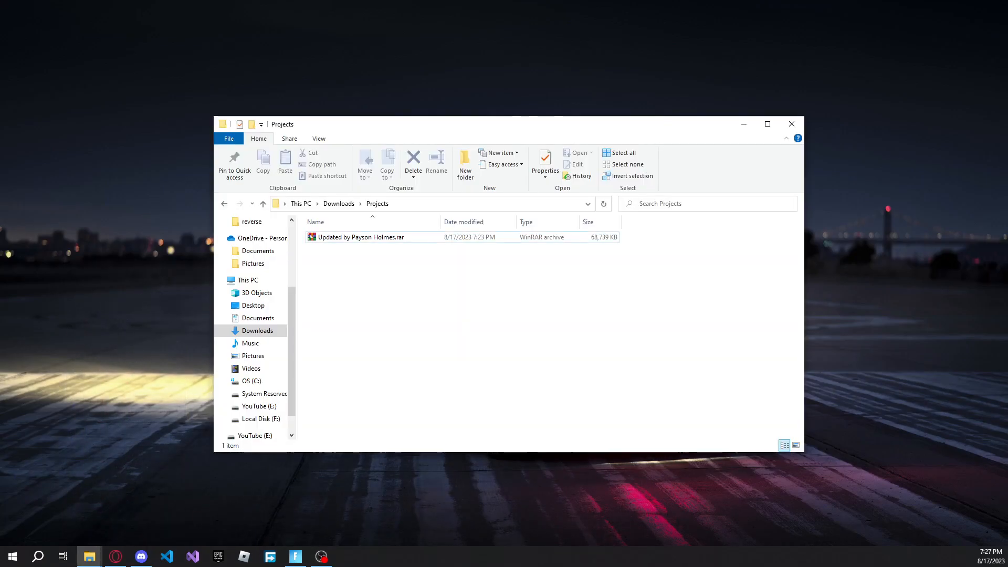
{"action": "left_click", "coordinate": [360, 237]}
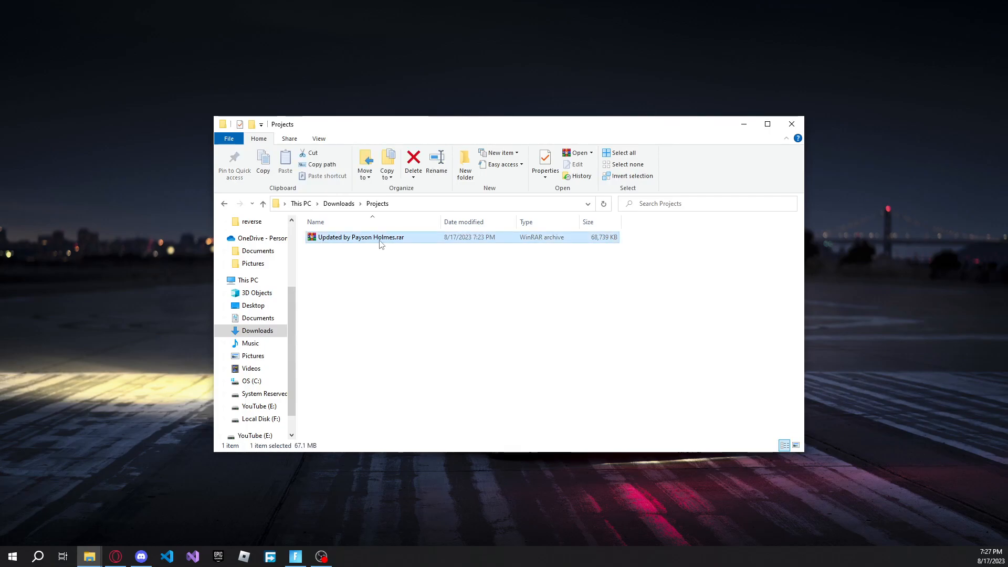
{"action": "right_click", "coordinate": [360, 237]}
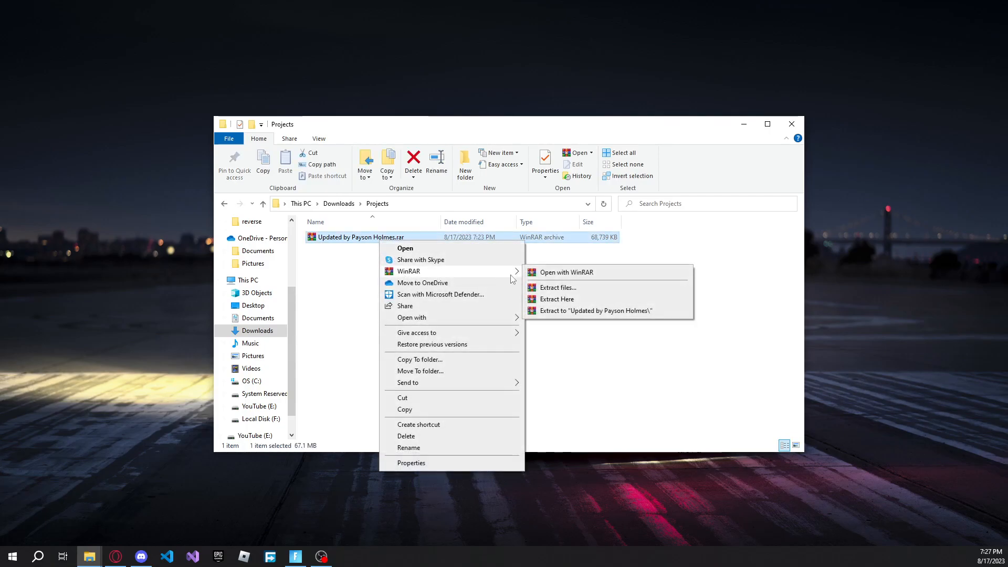
{"action": "mouse_move", "coordinate": [557, 299]}
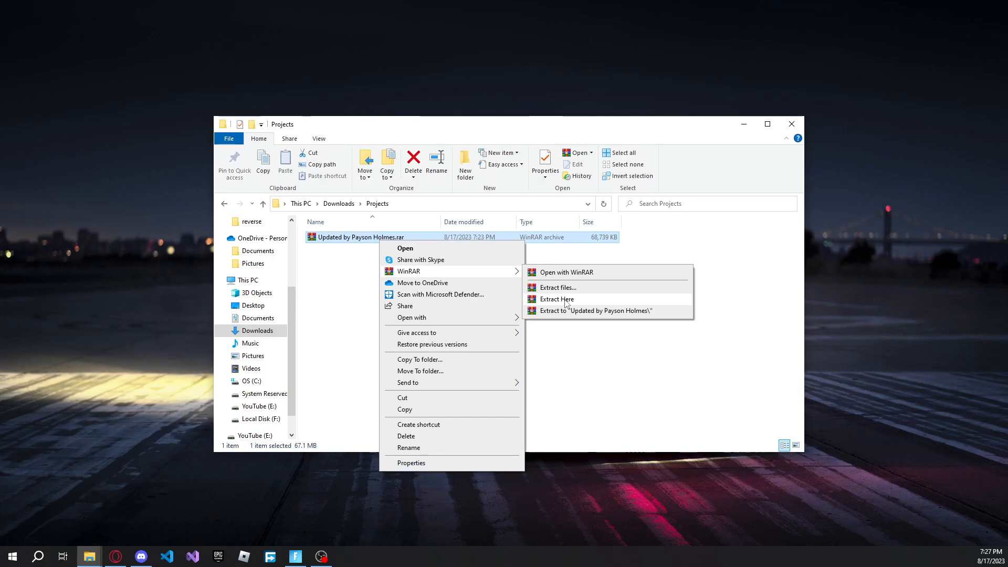
{"action": "left_click", "coordinate": [557, 299]}
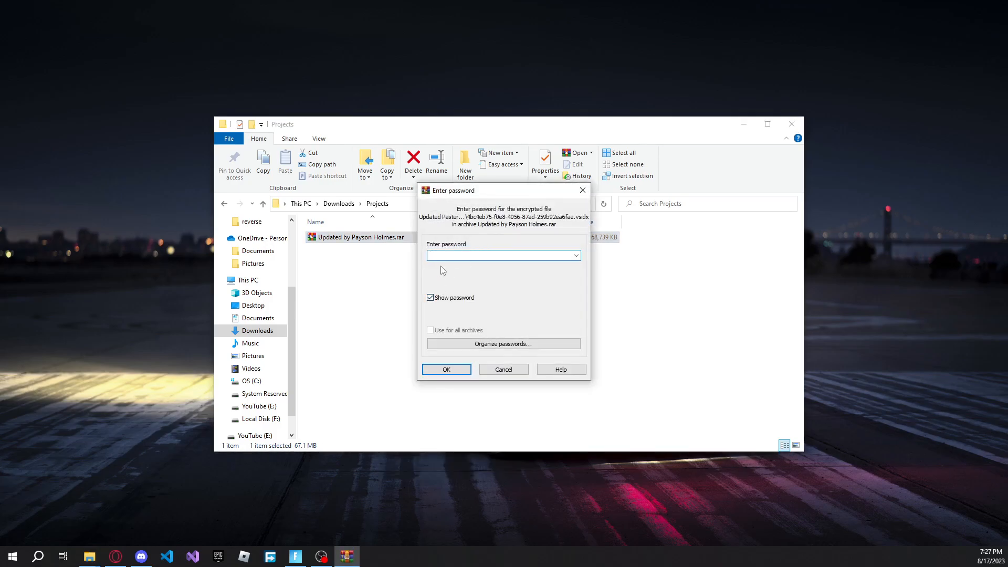
{"action": "type", "text": "dsc.gg/subzero"}
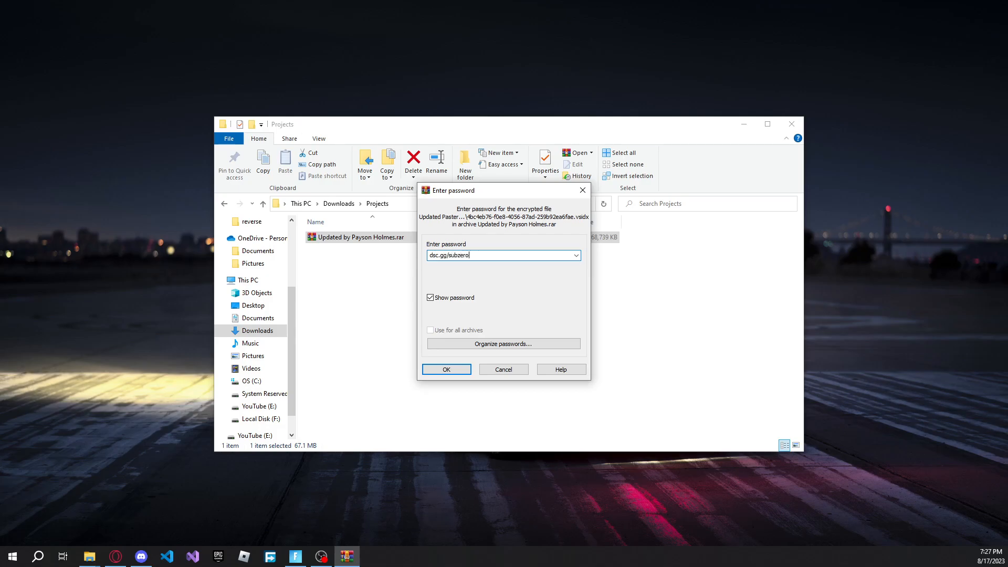
{"action": "left_click", "coordinate": [445, 370]}
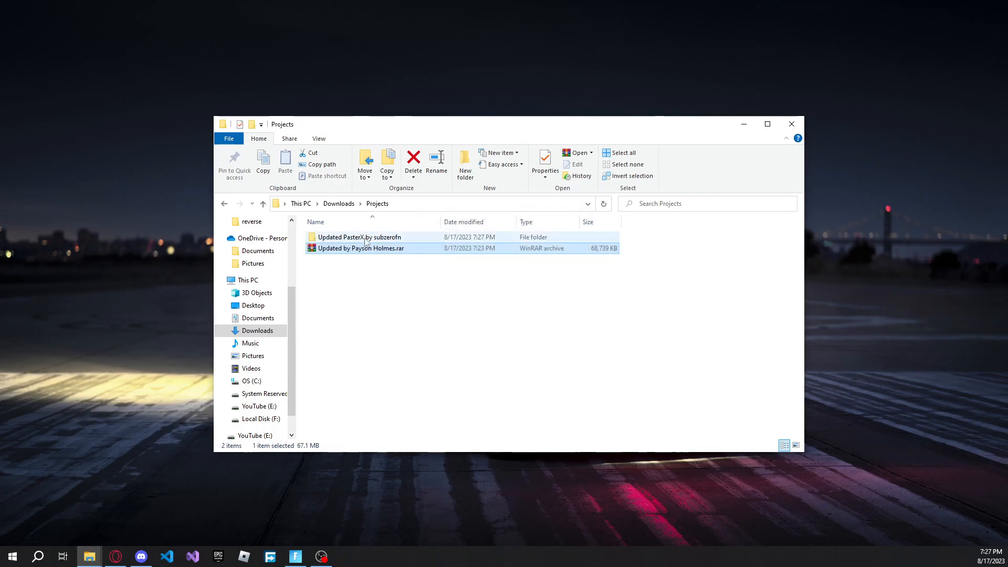
Open the extracted PasterX folder and launch reverse.sln in Visual Studio
{"action": "double_click", "coordinate": [359, 237]}
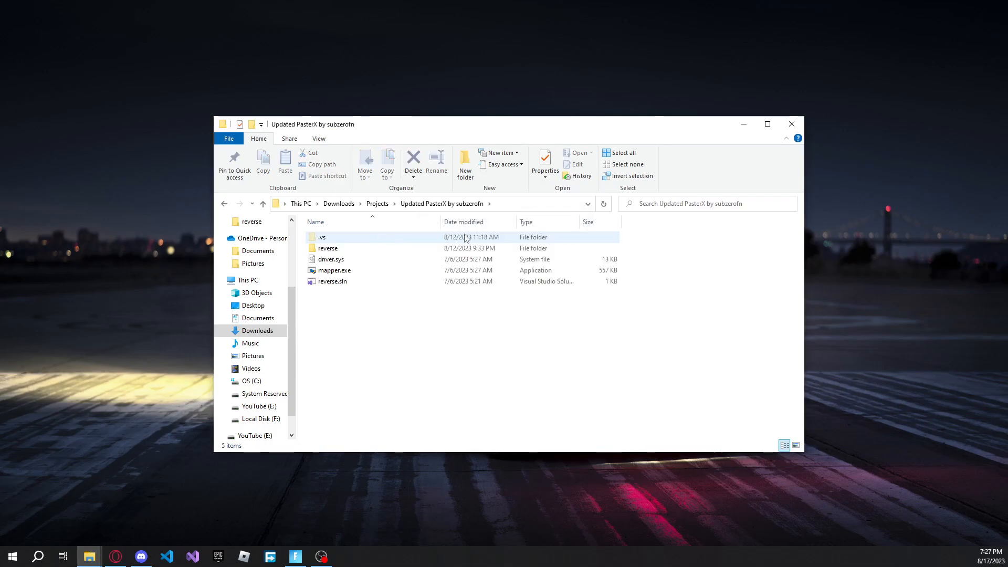
{"action": "left_click", "coordinate": [350, 315]}
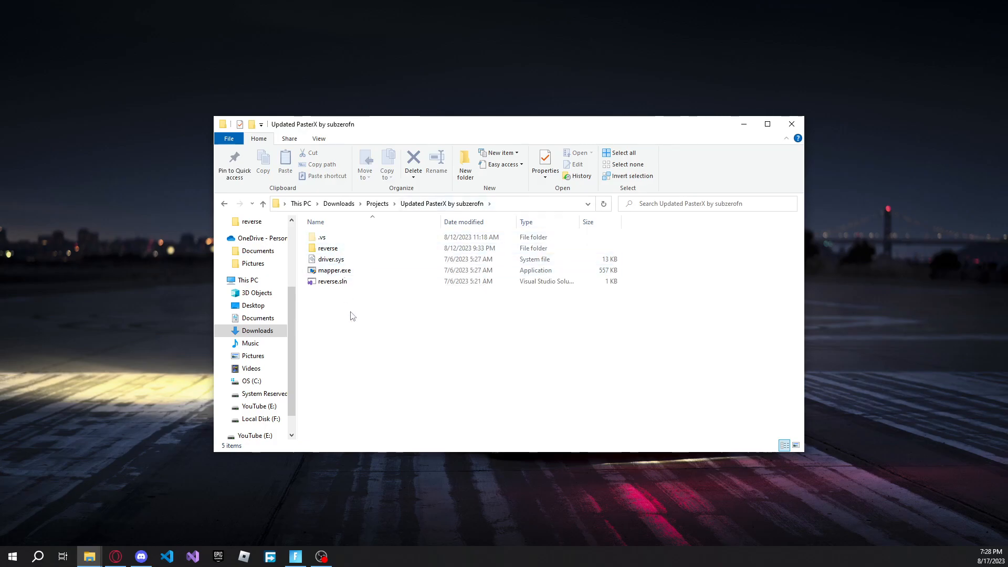
{"action": "mouse_move", "coordinate": [332, 281]}
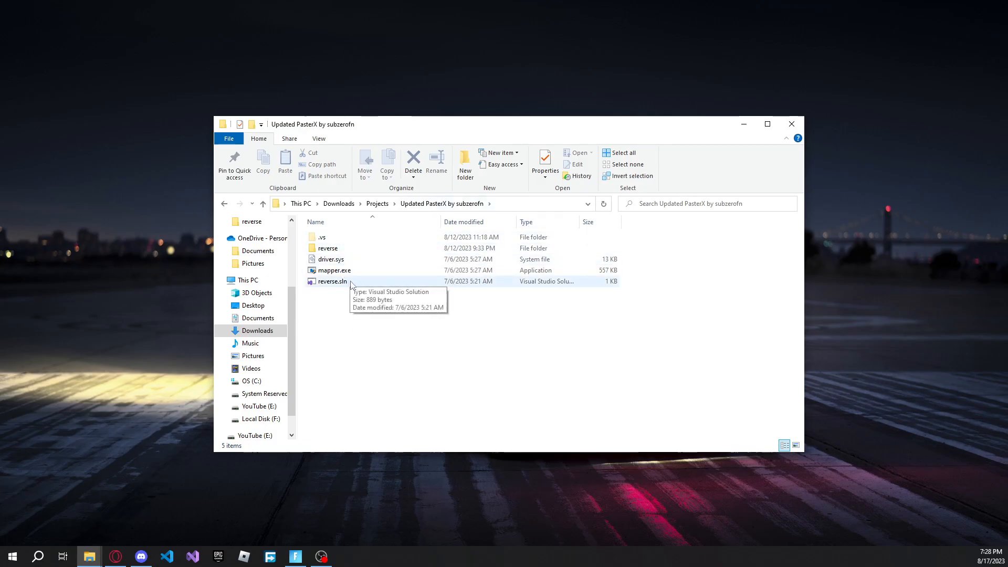
{"action": "left_click", "coordinate": [331, 281]}
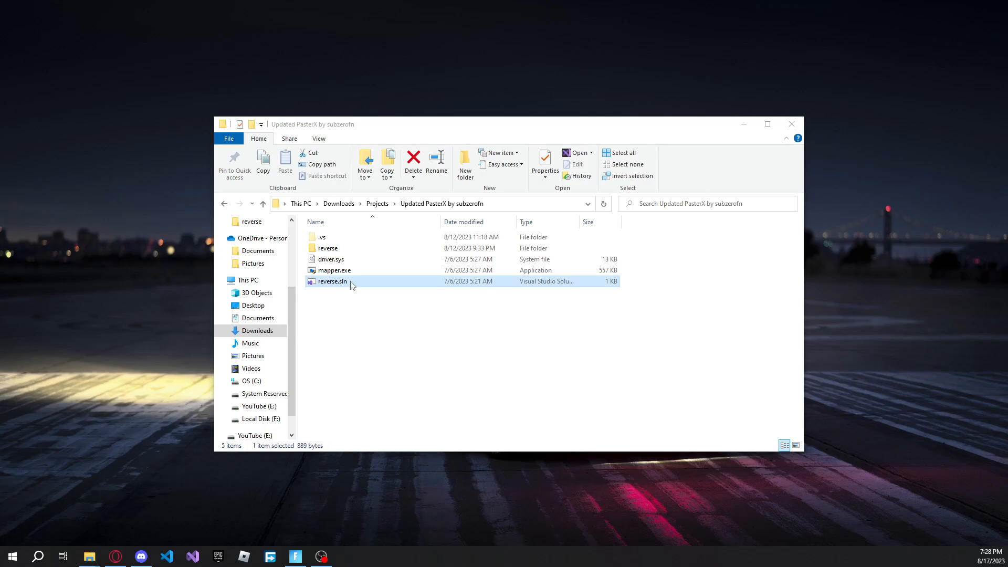
{"action": "double_click", "coordinate": [332, 281]}
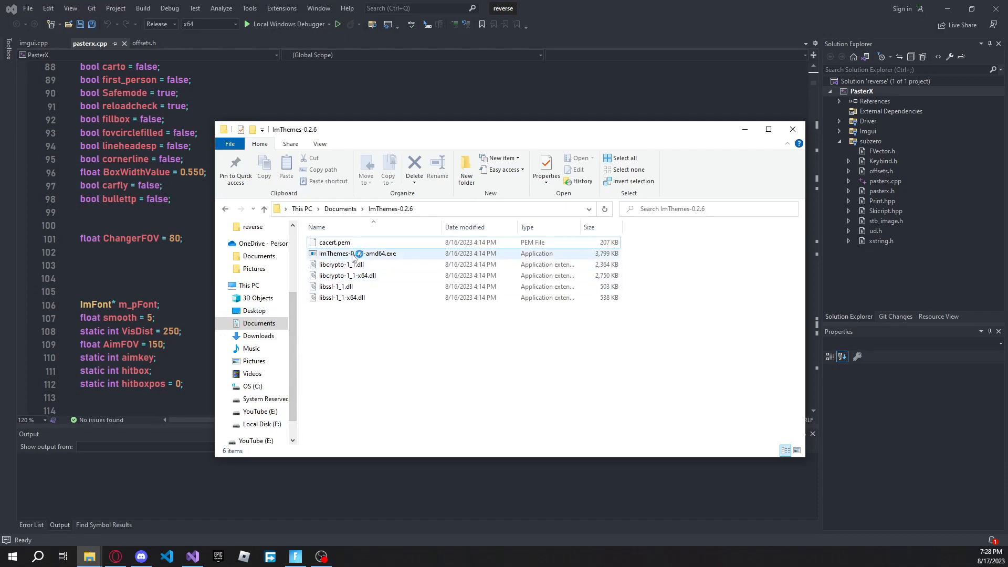
{"action": "mouse_move", "coordinate": [357, 253]}
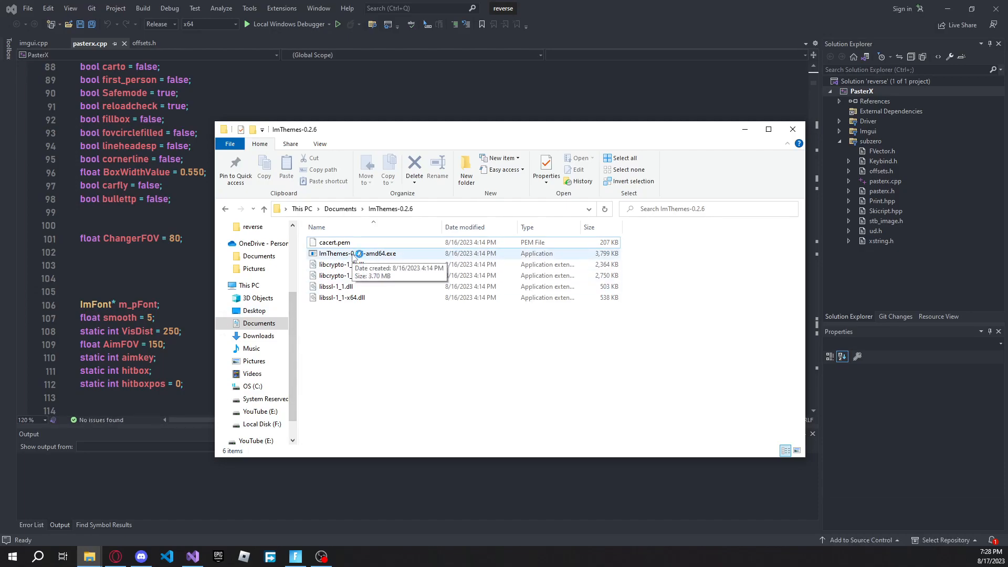
Launch ImThemes and preview the Deep Dark theme
{"action": "double_click", "coordinate": [356, 253]}
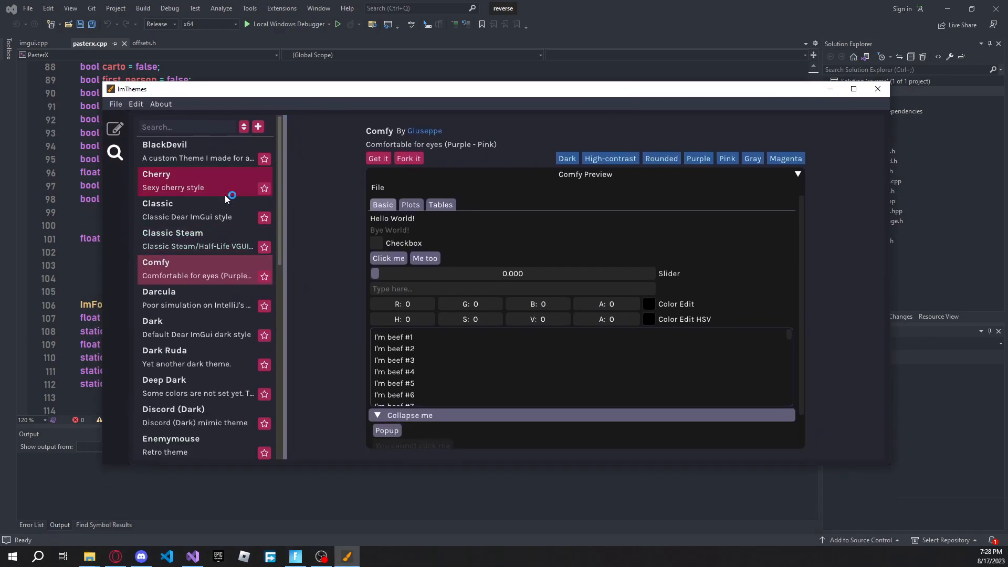
{"action": "left_click", "coordinate": [165, 144]}
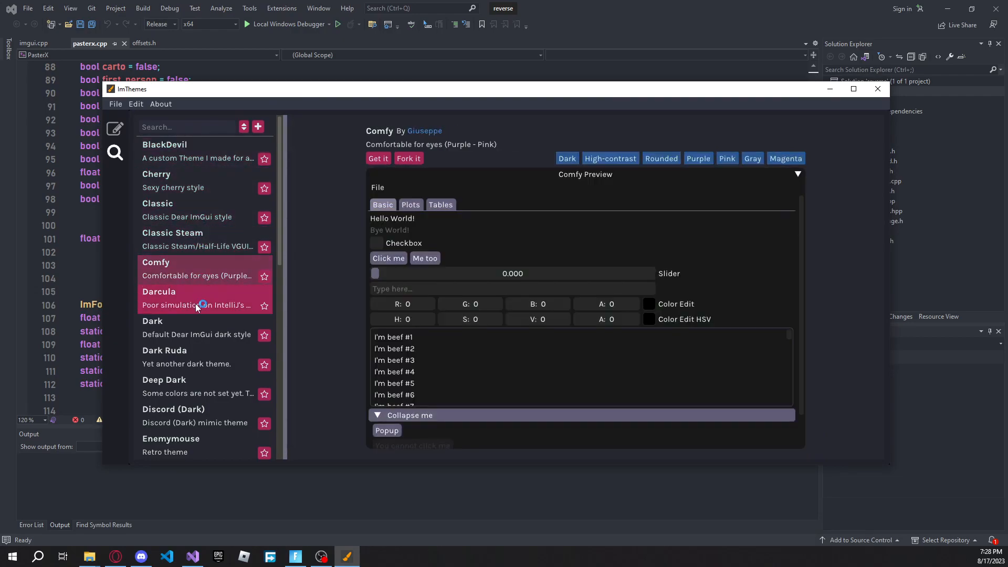
{"action": "left_click", "coordinate": [164, 386]}
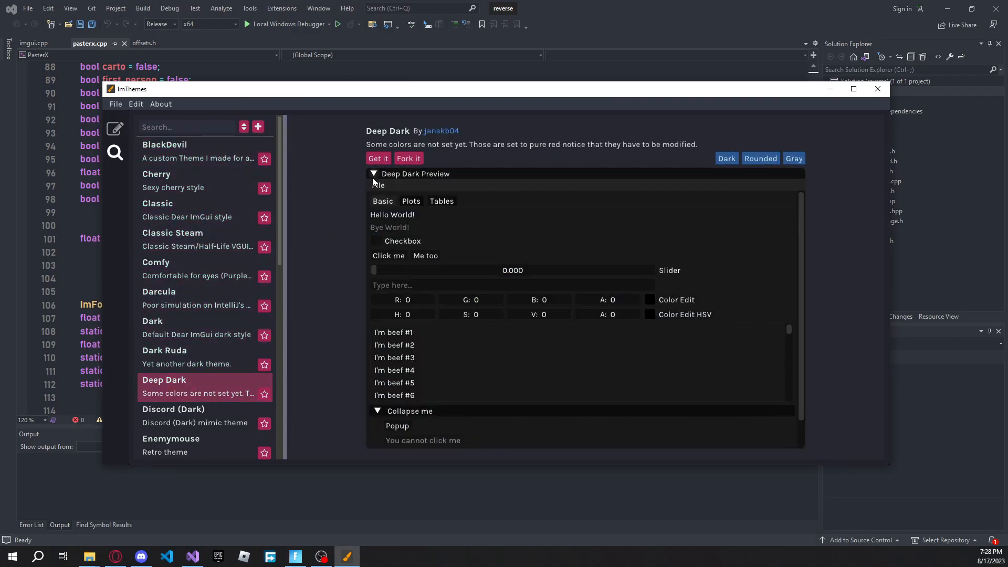
{"action": "mouse_move", "coordinate": [344, 263]}
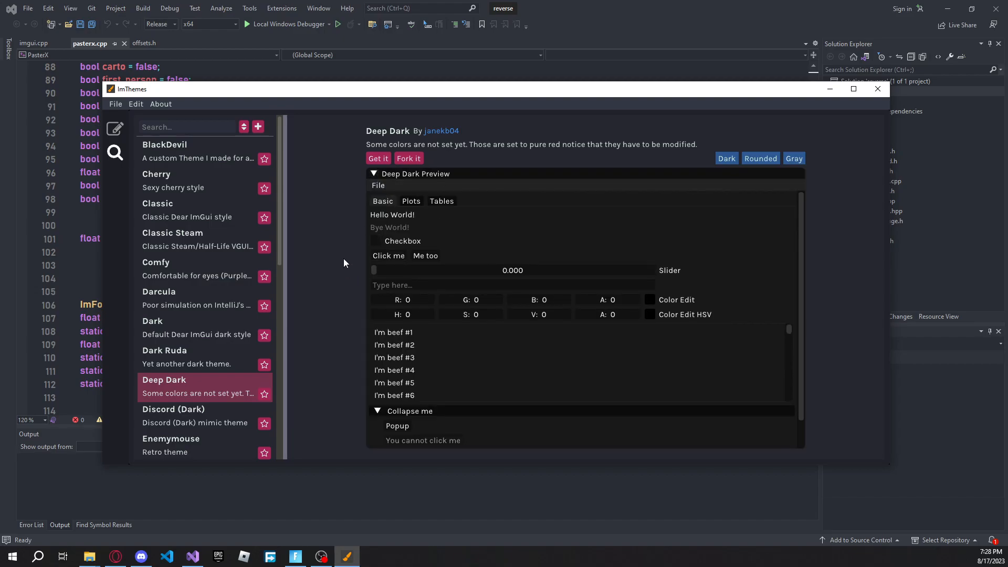
Scroll through other themes and select the Photoshop theme
{"action": "scroll", "scroll_direction": "down", "scroll_amount": 3}
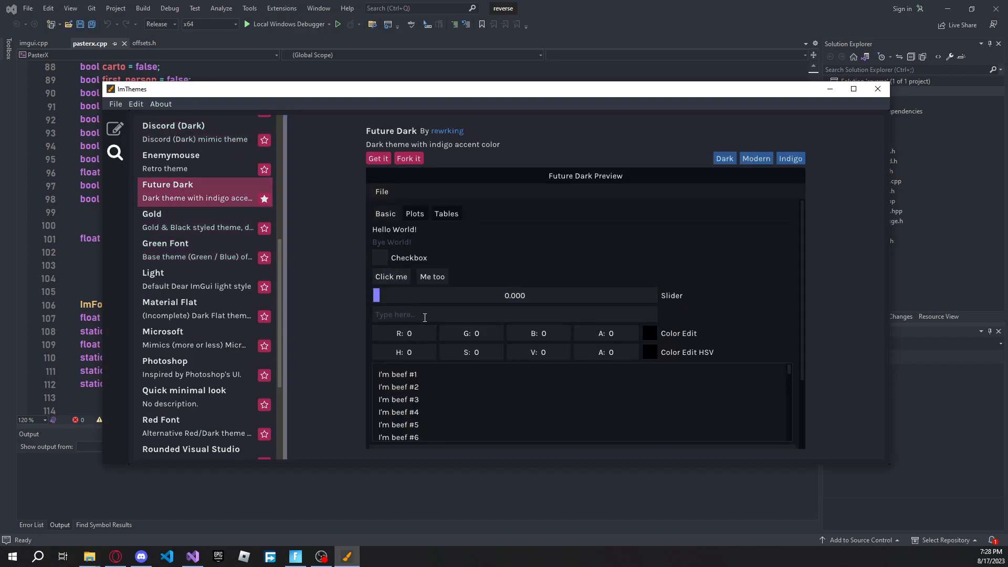
{"action": "scroll", "scroll_direction": "down", "scroll_amount": 3}
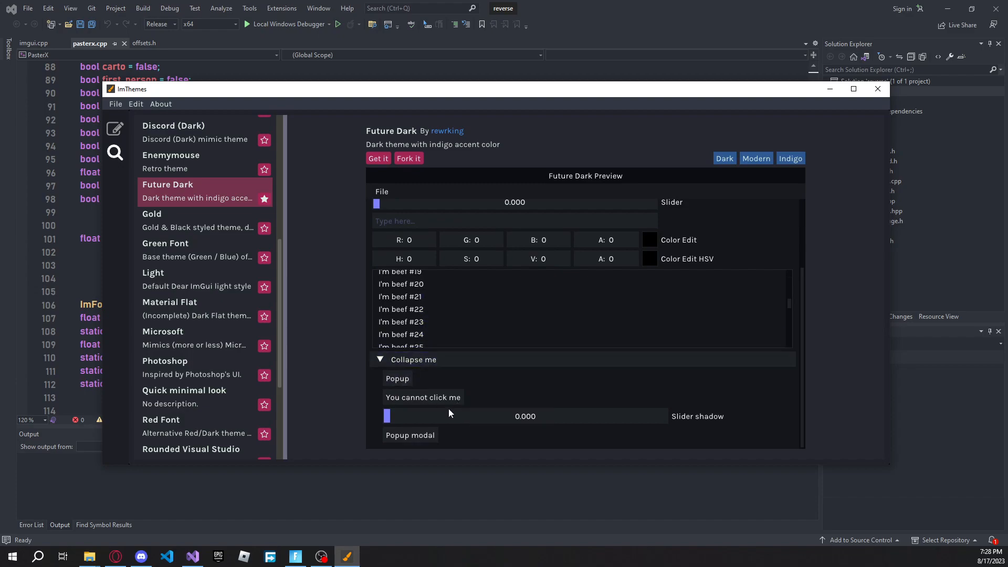
{"action": "left_click", "coordinate": [169, 302]}
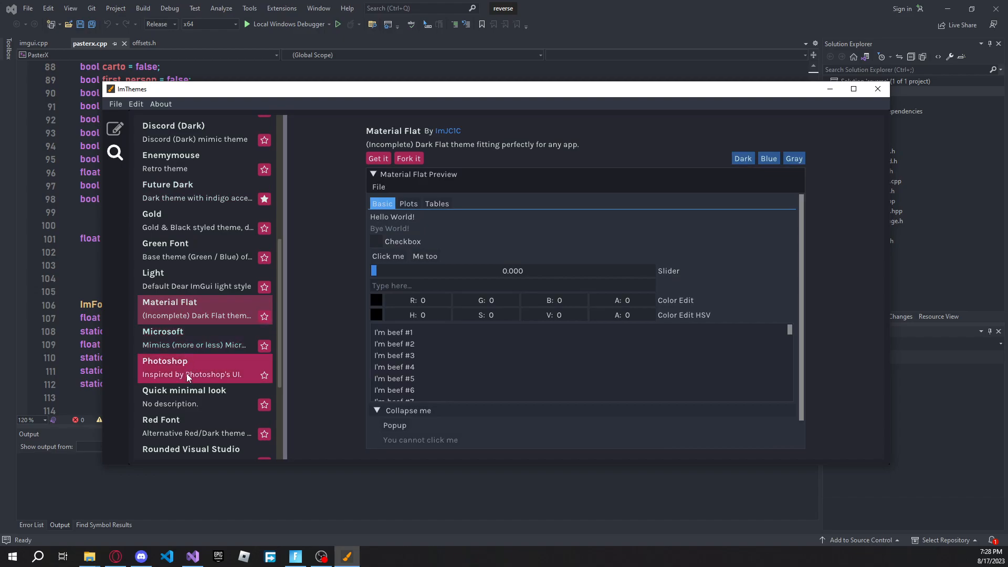
{"action": "left_click", "coordinate": [186, 369]}
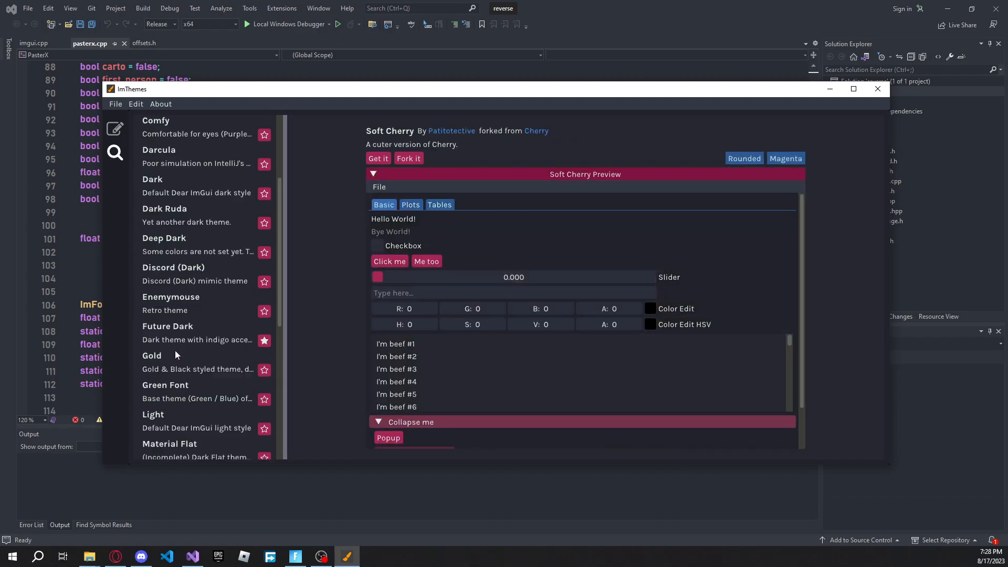
{"action": "left_click", "coordinate": [173, 267]}
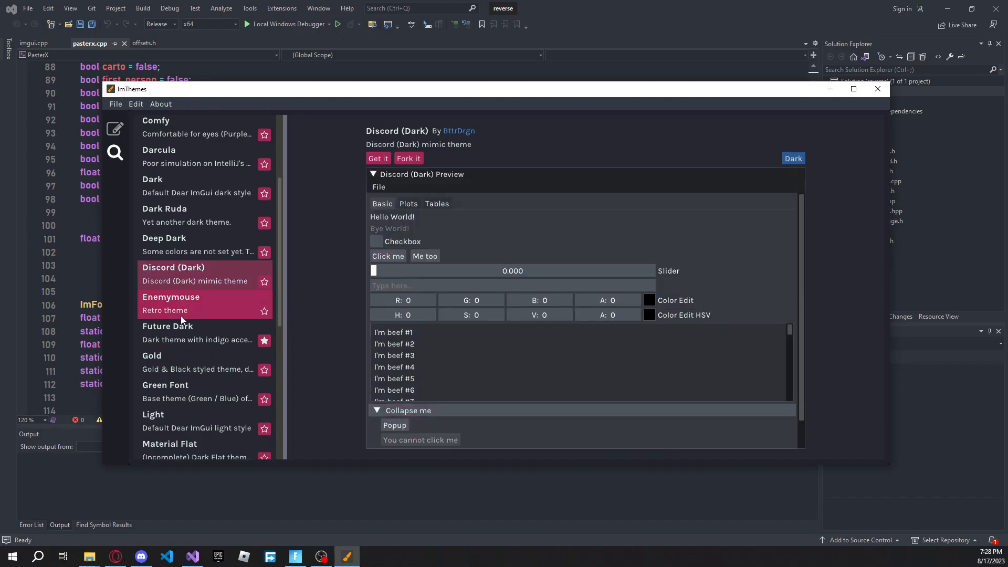
{"action": "scroll", "scroll_direction": "down", "scroll_amount": 3}
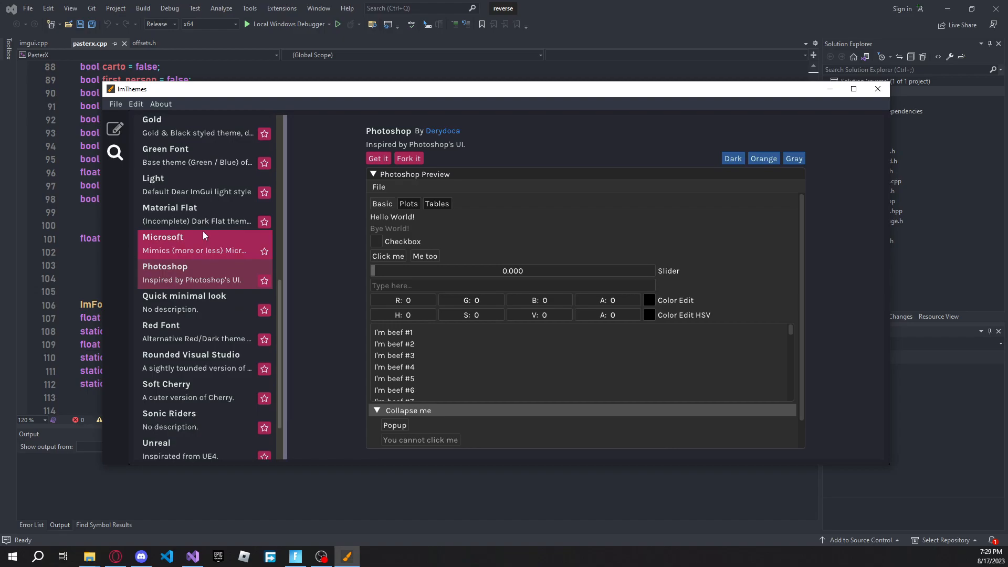
{"action": "left_click", "coordinate": [164, 266]}
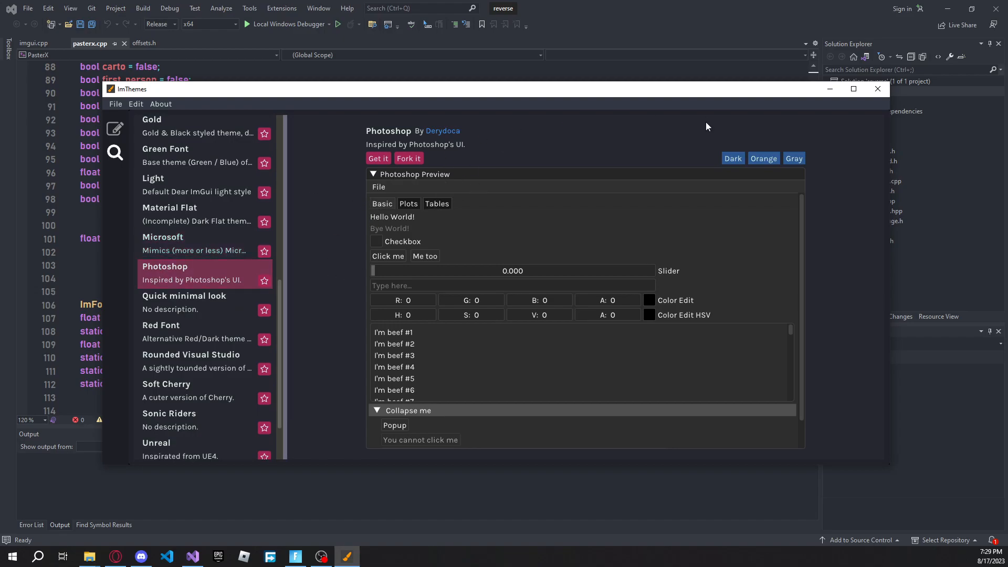
{"action": "mouse_move", "coordinate": [409, 158]}
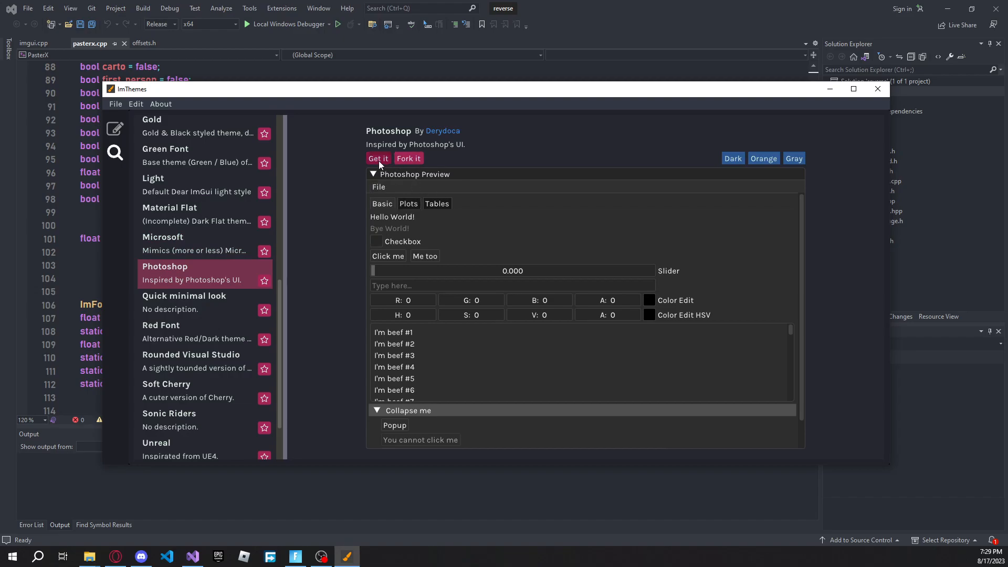
Display the Photoshop theme as C++ code and start selecting the code
{"action": "left_click", "coordinate": [378, 158]}
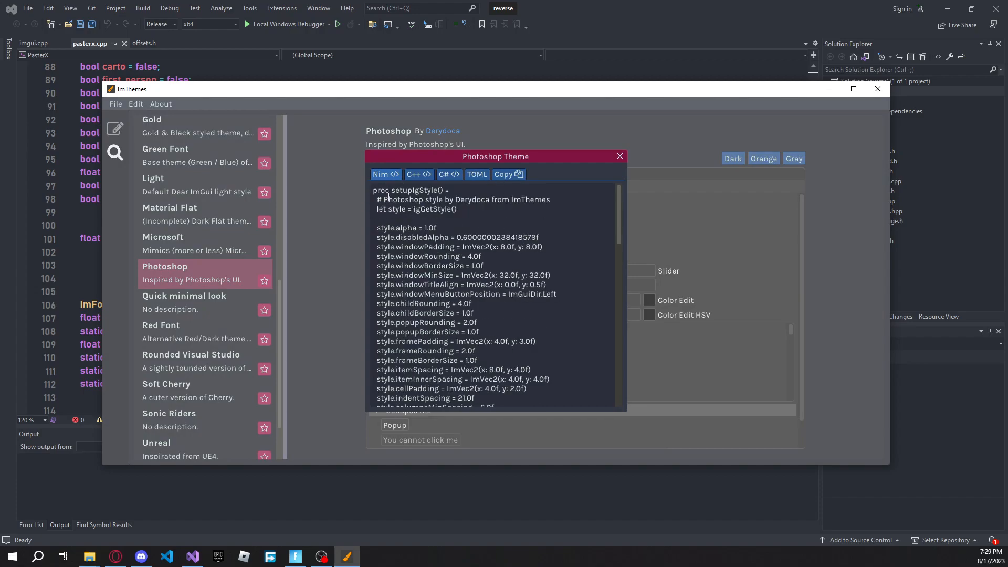
{"action": "left_click", "coordinate": [418, 174]}
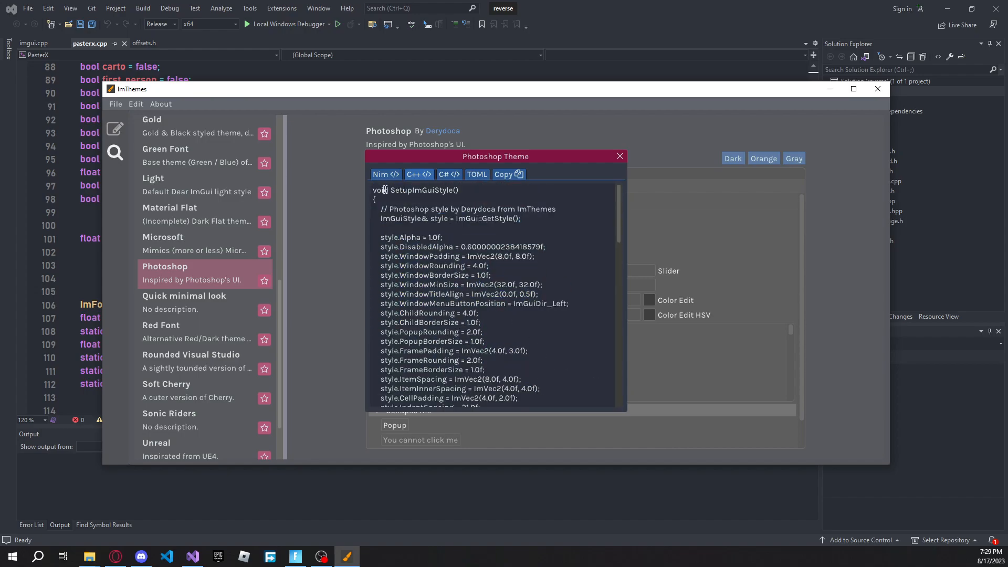
{"action": "double_click", "coordinate": [420, 189]}
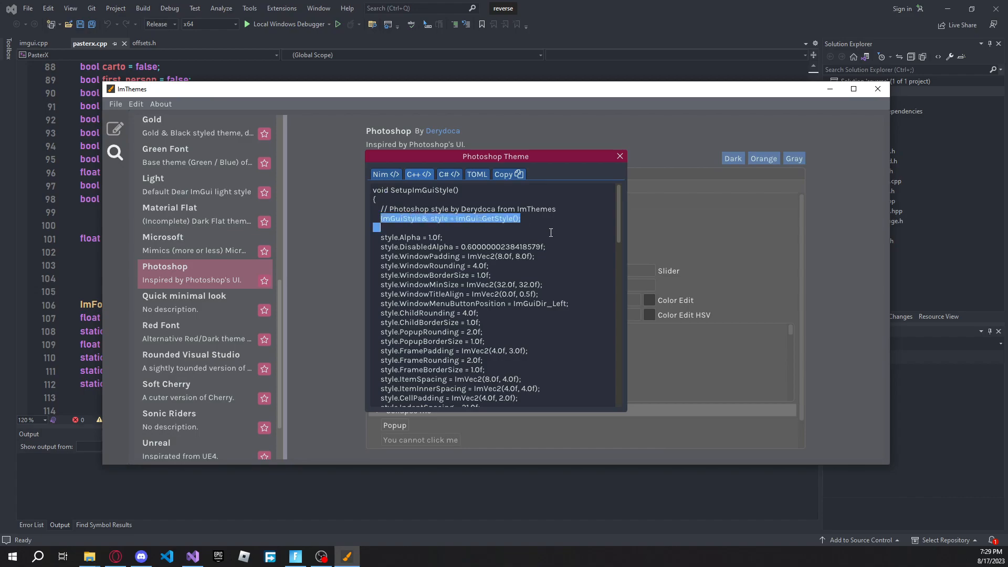
{"action": "scroll", "scroll_direction": "down", "scroll_amount": 3}
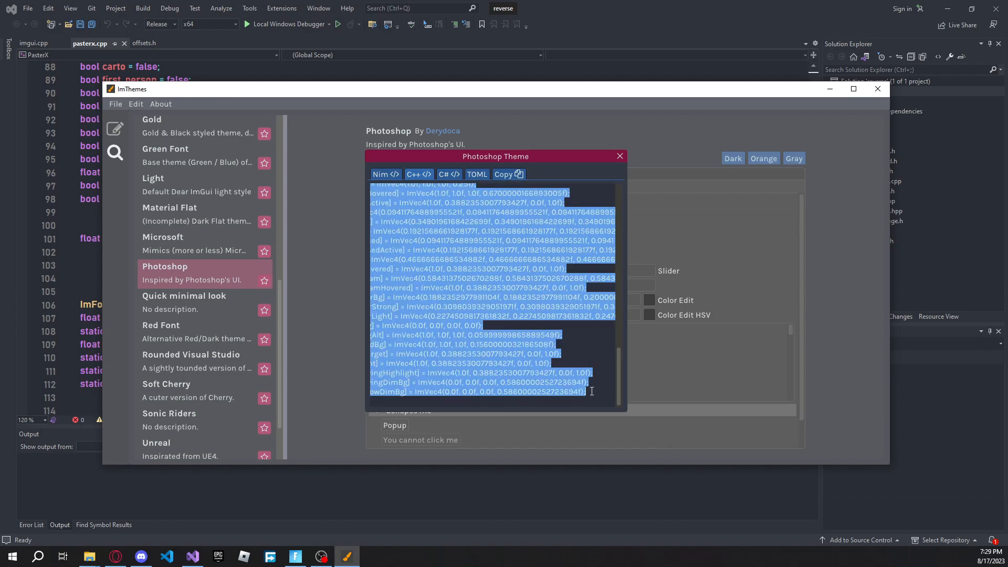
{"action": "mouse_move", "coordinate": [306, 337]}
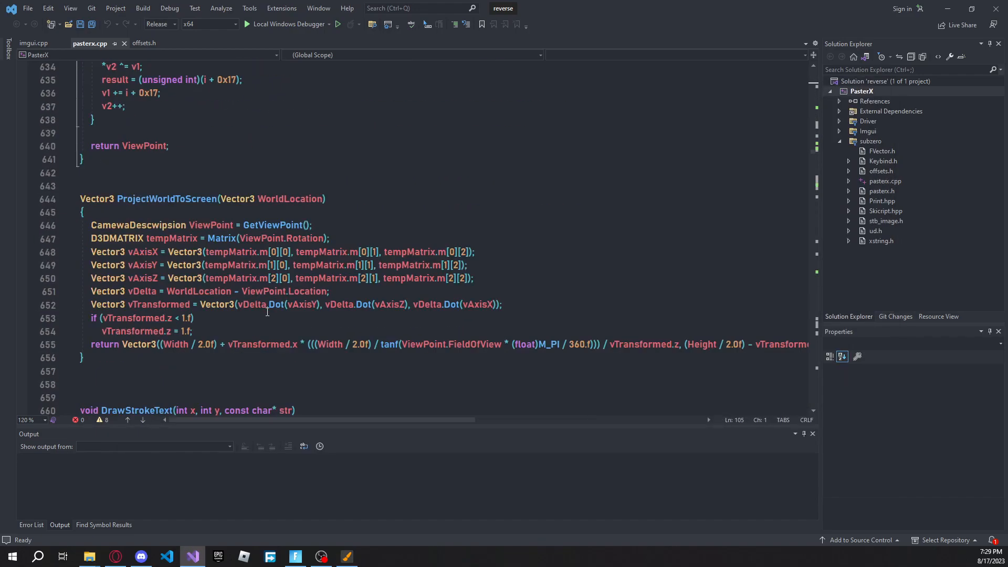
Scroll pasterx.cpp down to the ImGui::GetStyle() block inside xInitD3d
{"action": "scroll", "scroll_direction": "down", "scroll_amount": 3}
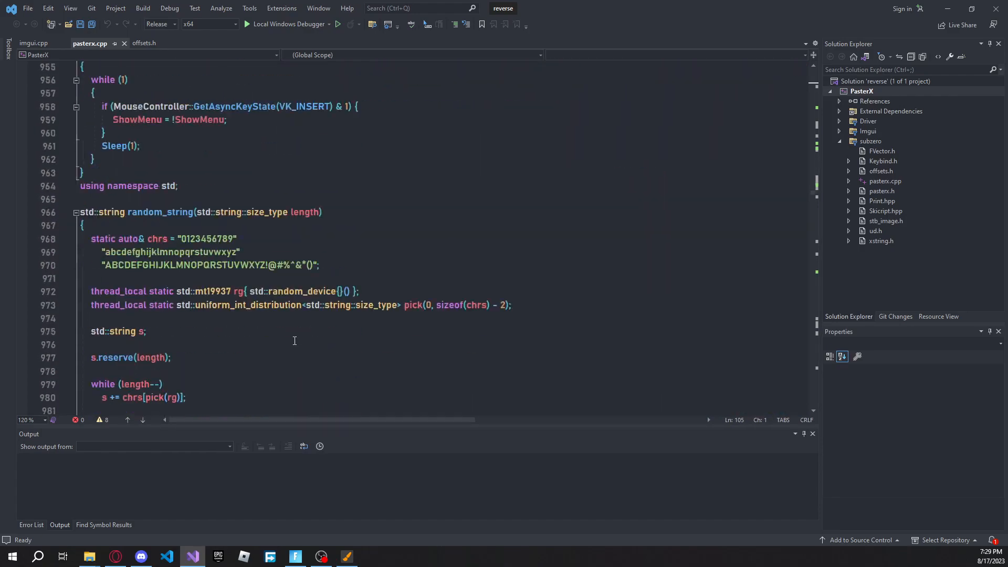
{"action": "scroll", "scroll_direction": "down", "scroll_amount": 3}
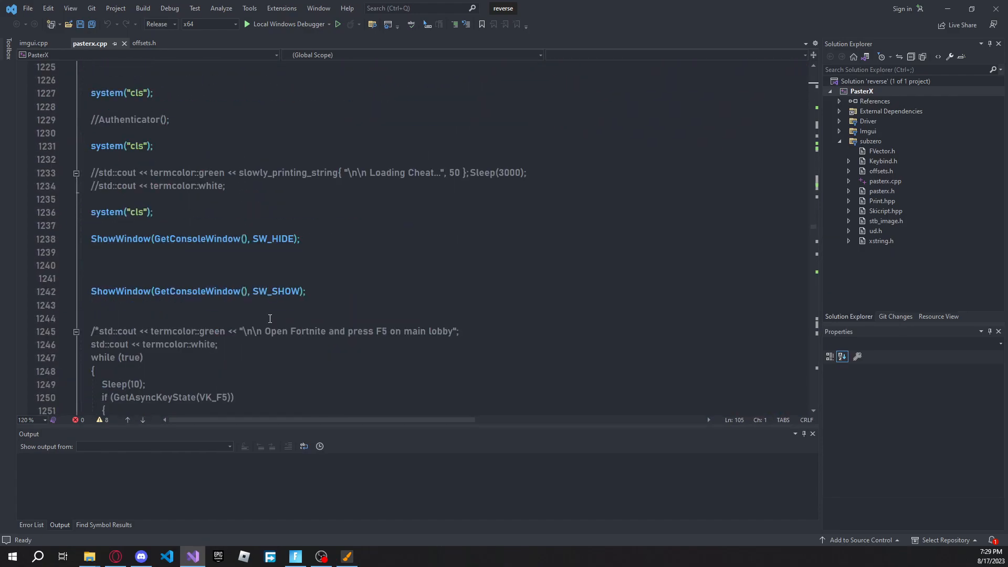
{"action": "scroll", "scroll_direction": "down", "scroll_amount": 3}
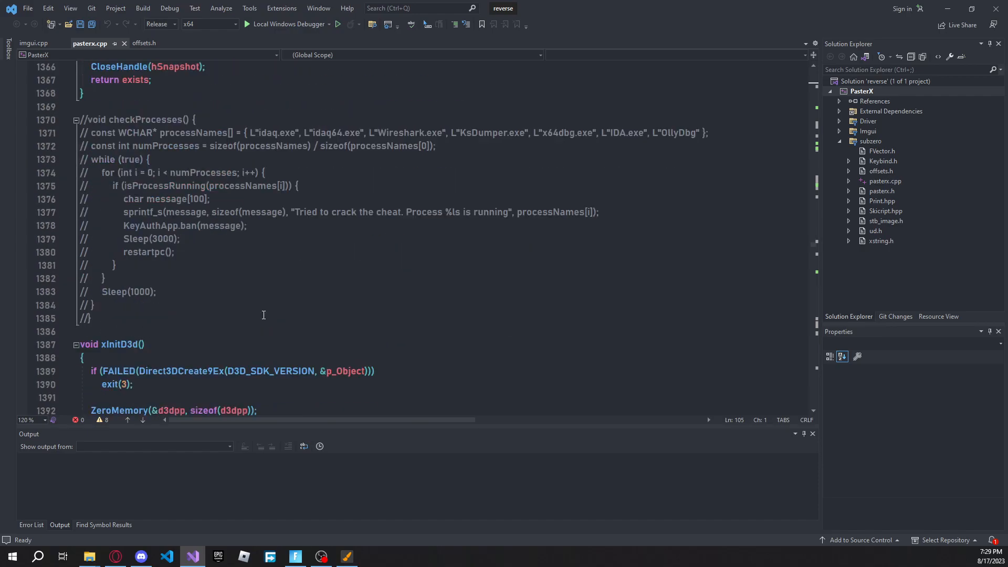
{"action": "scroll", "scroll_direction": "down", "scroll_amount": 3}
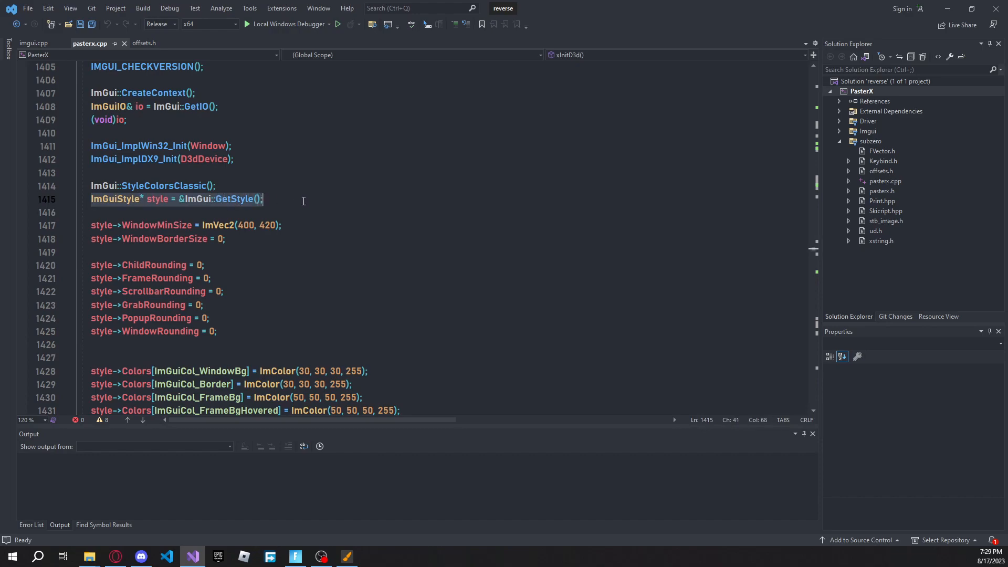
{"action": "scroll", "scroll_direction": "down", "scroll_amount": 3}
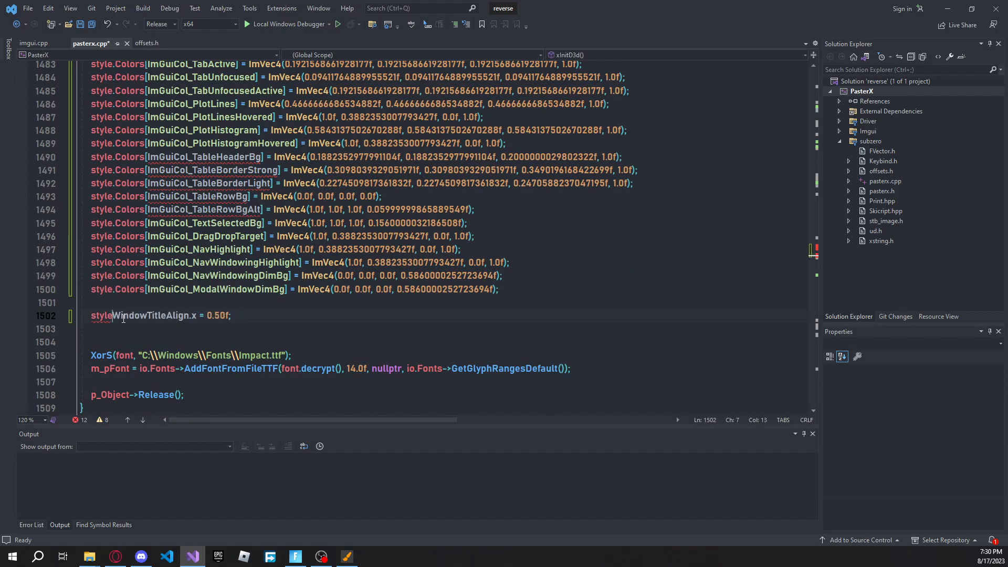
Change style-> to style. and pick out the erroring style setting lines
{"action": "type", "text": "."}
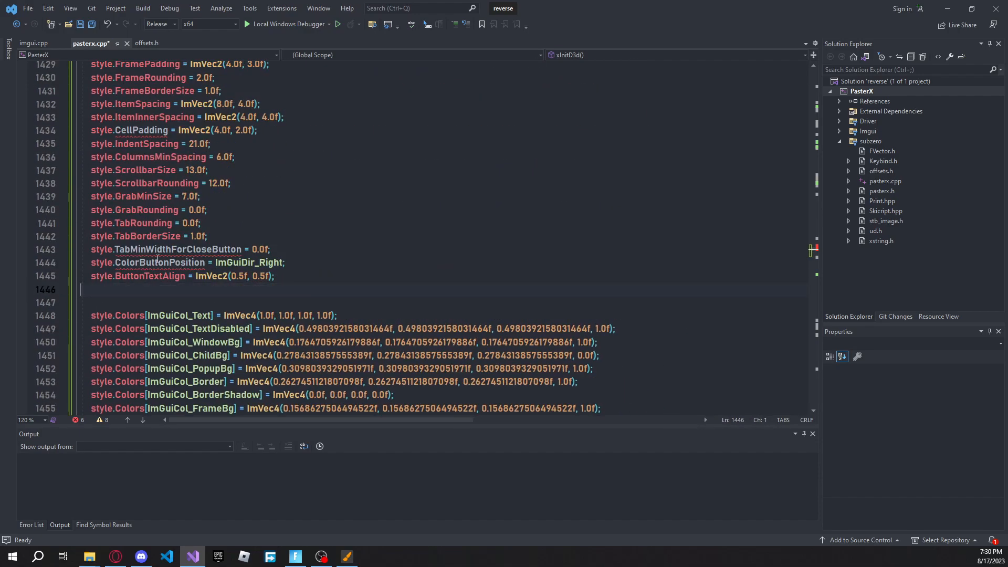
{"action": "left_click", "coordinate": [20, 250]}
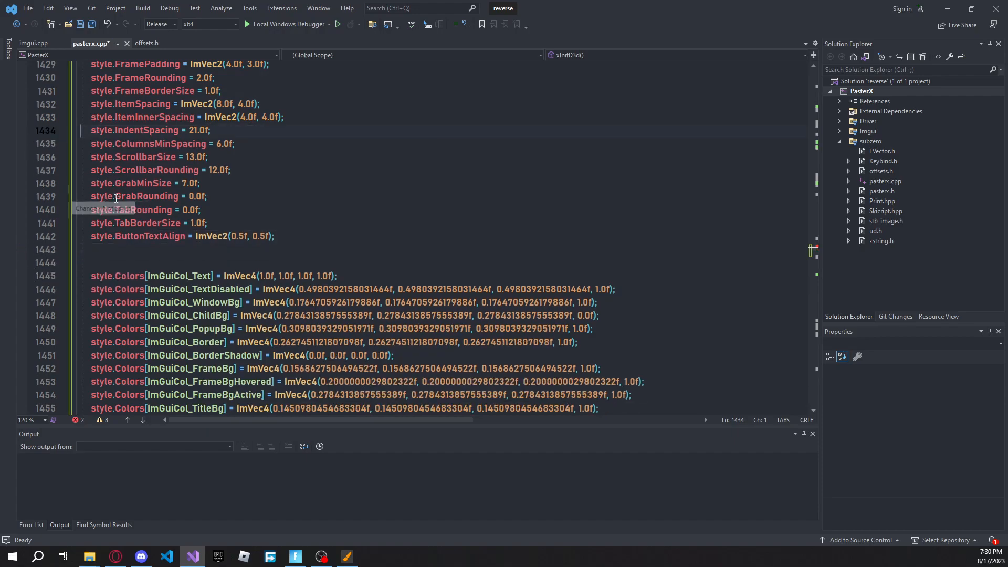
{"action": "scroll", "scroll_direction": "up", "scroll_amount": 3}
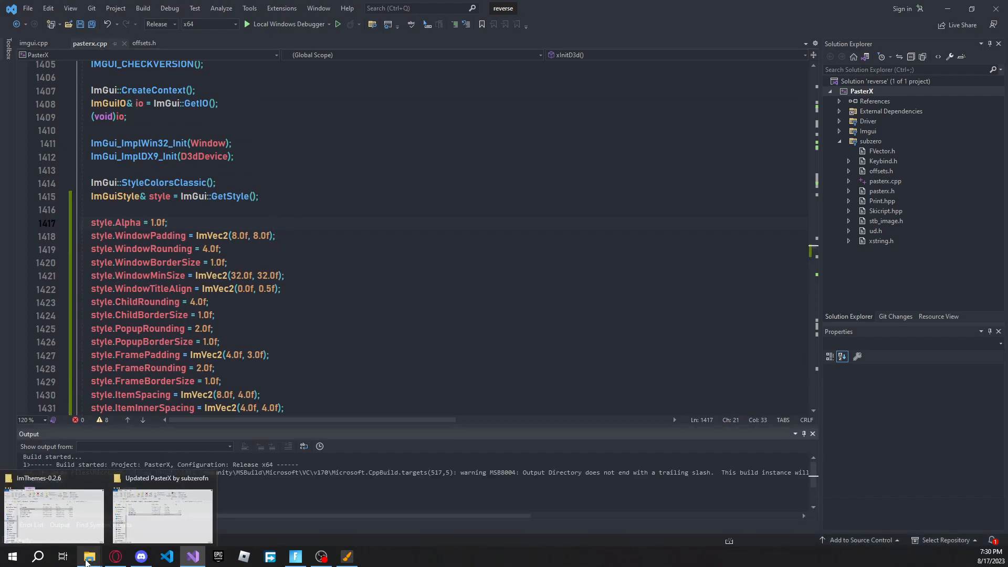
Navigate to reverse > build and refresh to select the newly built exe
{"action": "left_click", "coordinate": [161, 515]}
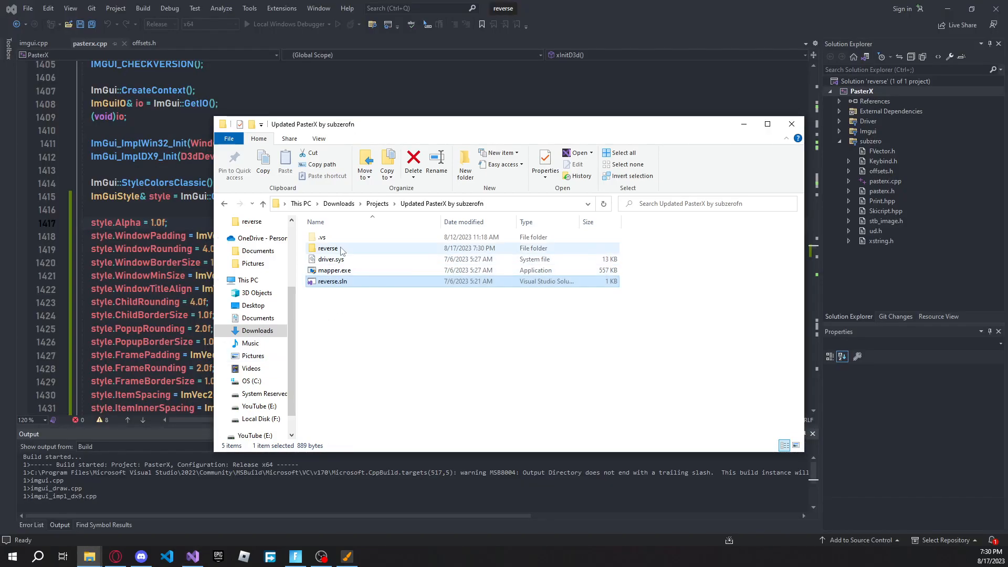
{"action": "double_click", "coordinate": [327, 248]}
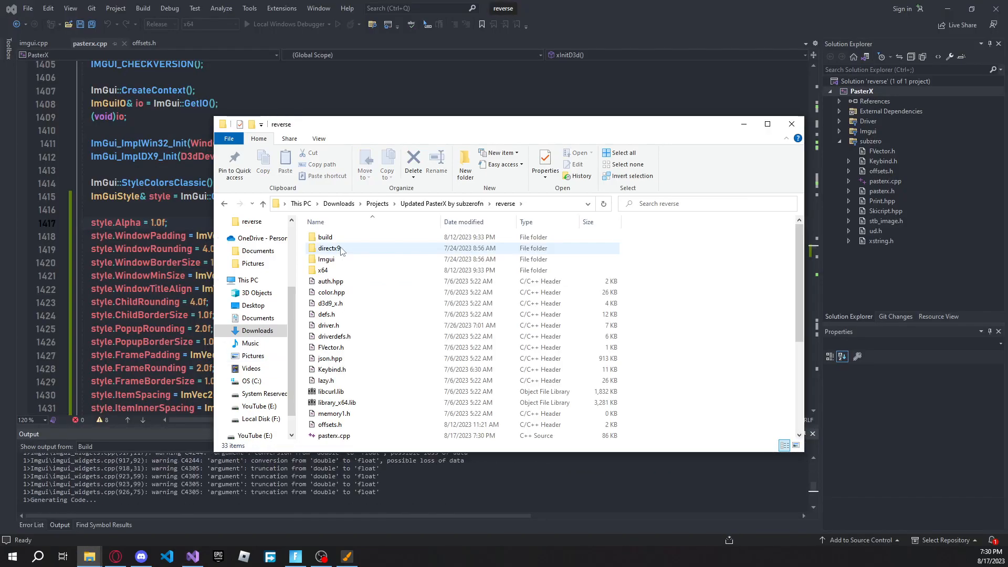
{"action": "double_click", "coordinate": [325, 237]}
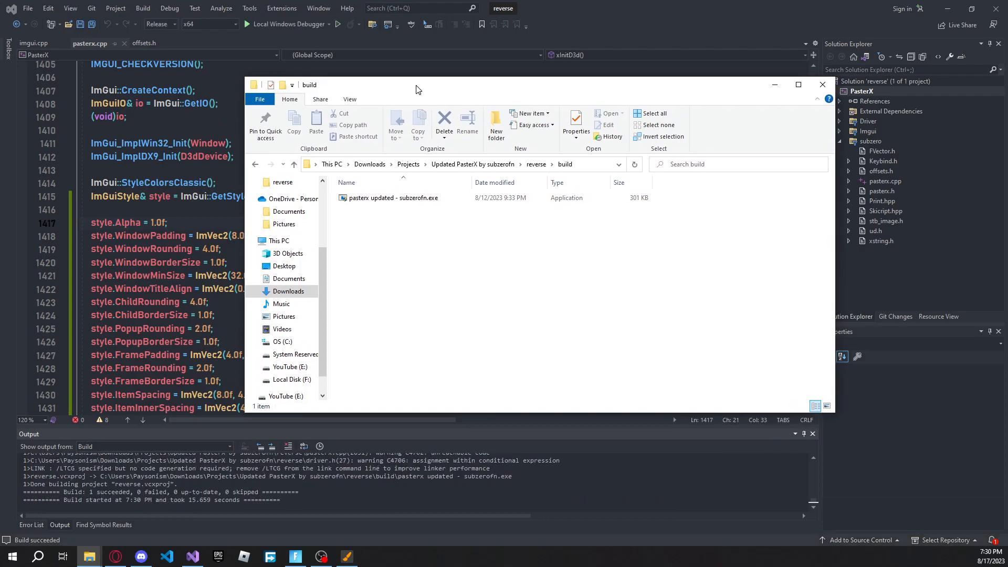
{"action": "left_click", "coordinate": [393, 197]}
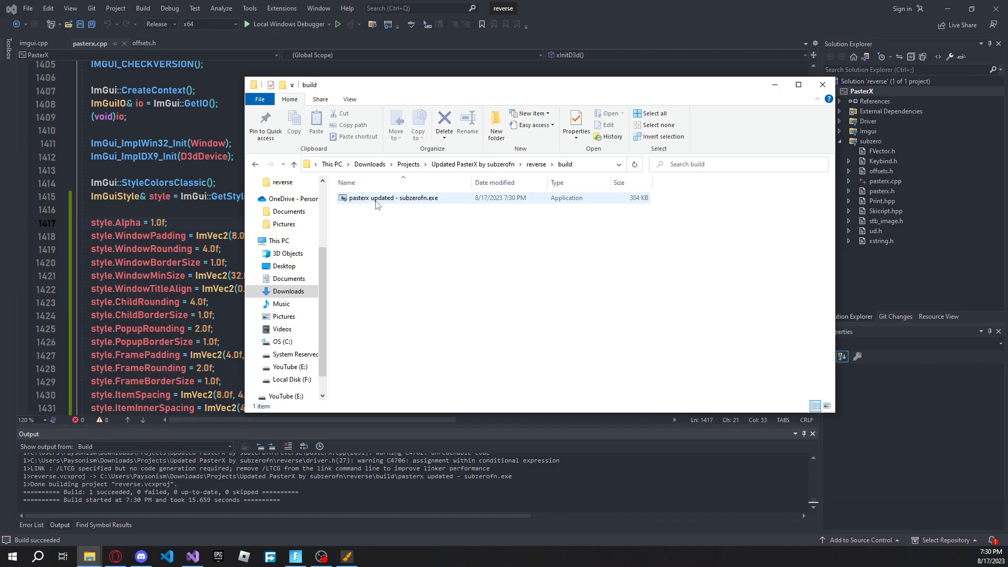
{"action": "left_click", "coordinate": [393, 198]}
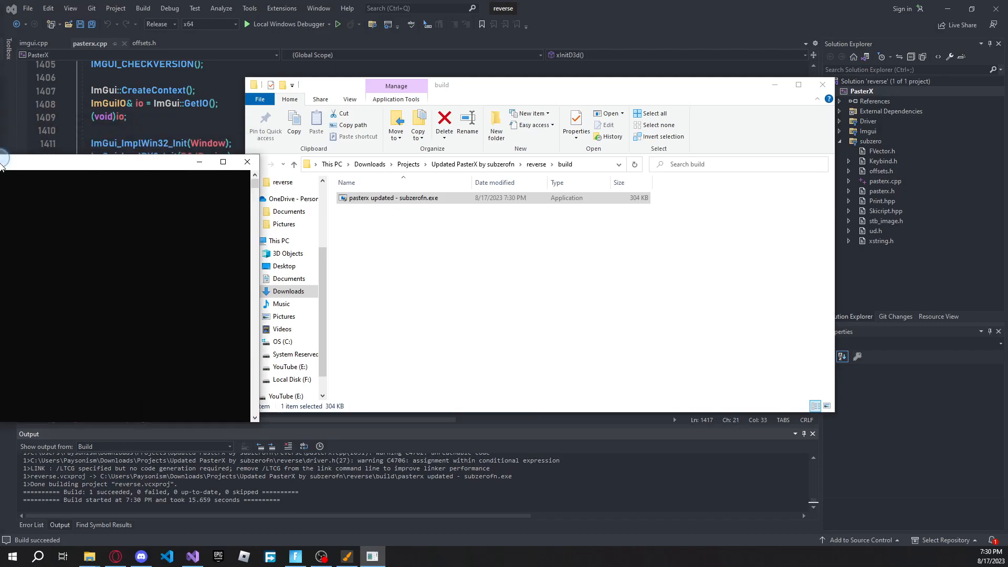
Launch pasterx updated - subzerofn.exe to bring up the console loader
{"action": "double_click", "coordinate": [393, 197]}
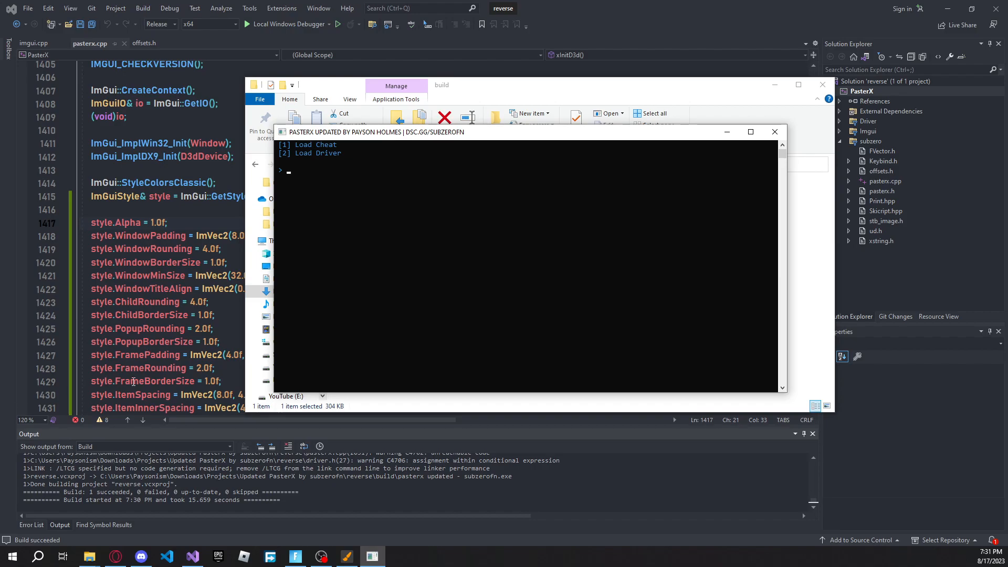
{"action": "mouse_move", "coordinate": [213, 319]}
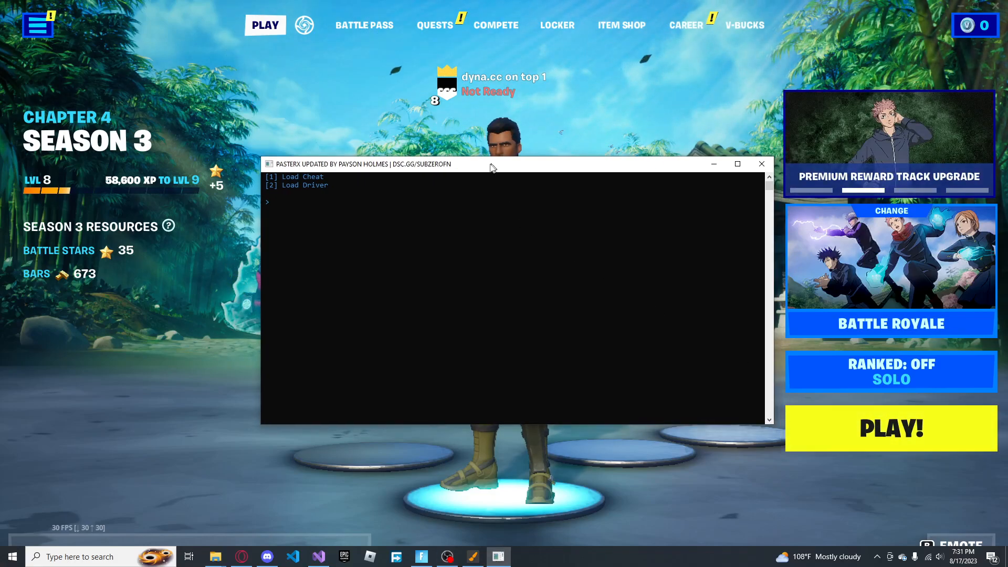
Move the loader console and PasterX menu over the Fortnite lobby
{"action": "left_click_drag", "start_coordinate": [492, 163], "coordinate": [438, 144]}
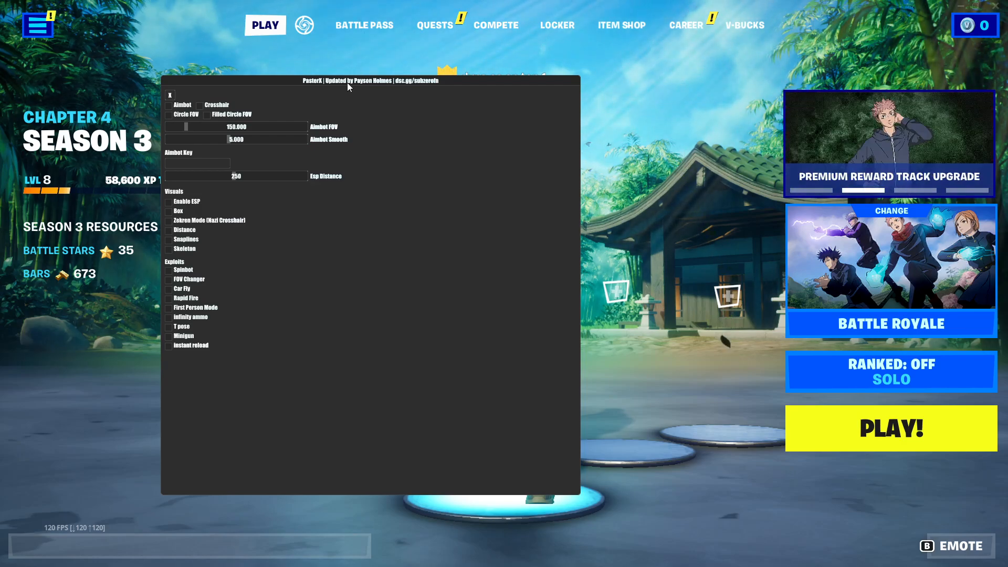
{"action": "left_click_drag", "start_coordinate": [350, 80], "coordinate": [341, 88]}
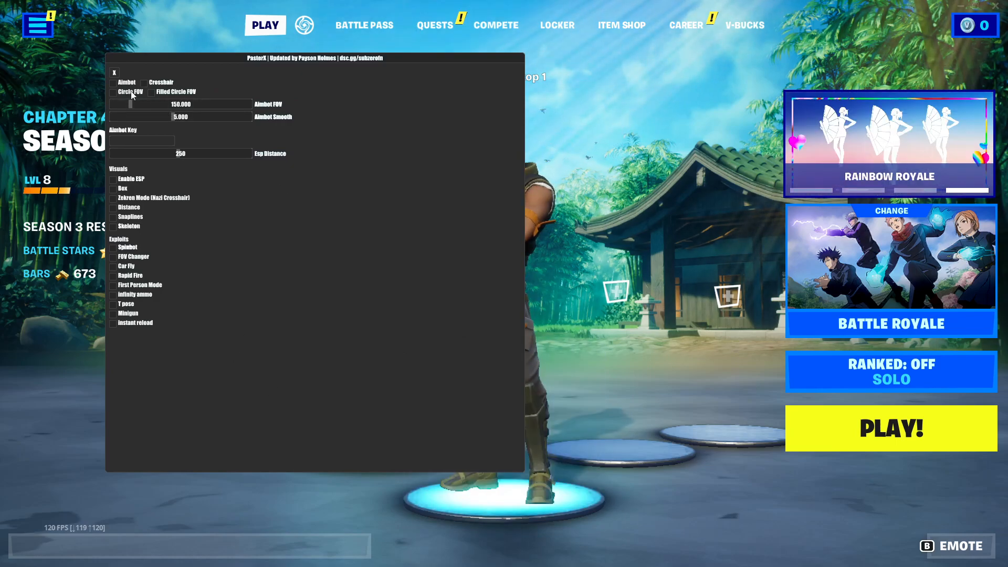
{"action": "left_click", "coordinate": [115, 72]}
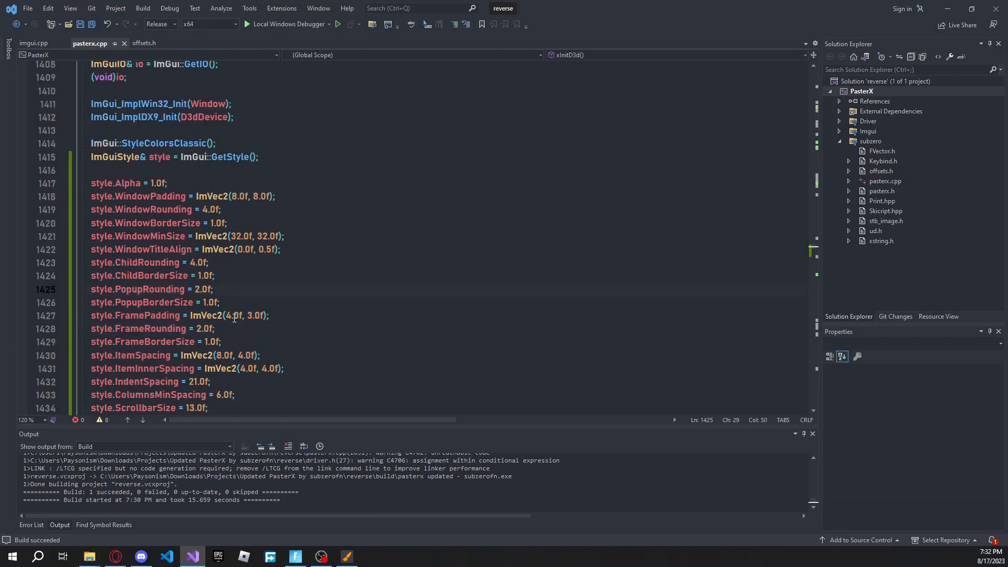
Scroll pasterx.cpp down to render()'s SetNextWindowSize({800, 800}) line
{"action": "left_click", "coordinate": [222, 209]}
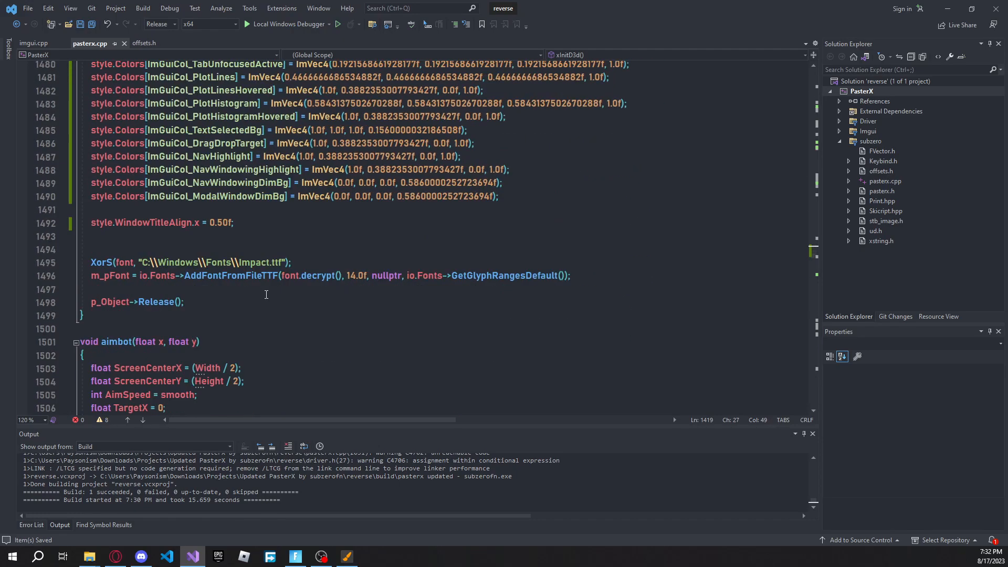
{"action": "scroll", "scroll_direction": "down", "scroll_amount": 3}
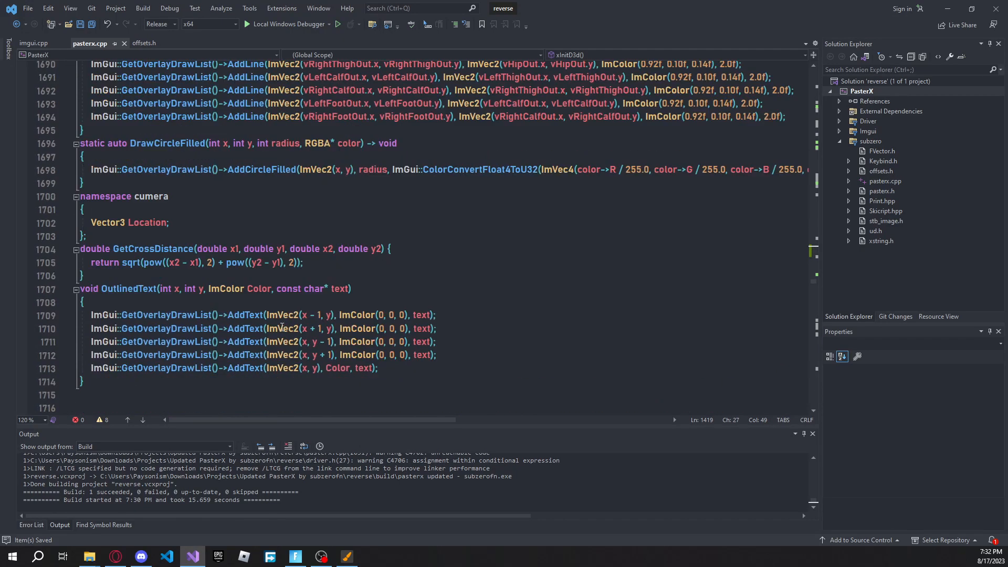
{"action": "scroll", "scroll_direction": "down", "scroll_amount": 3}
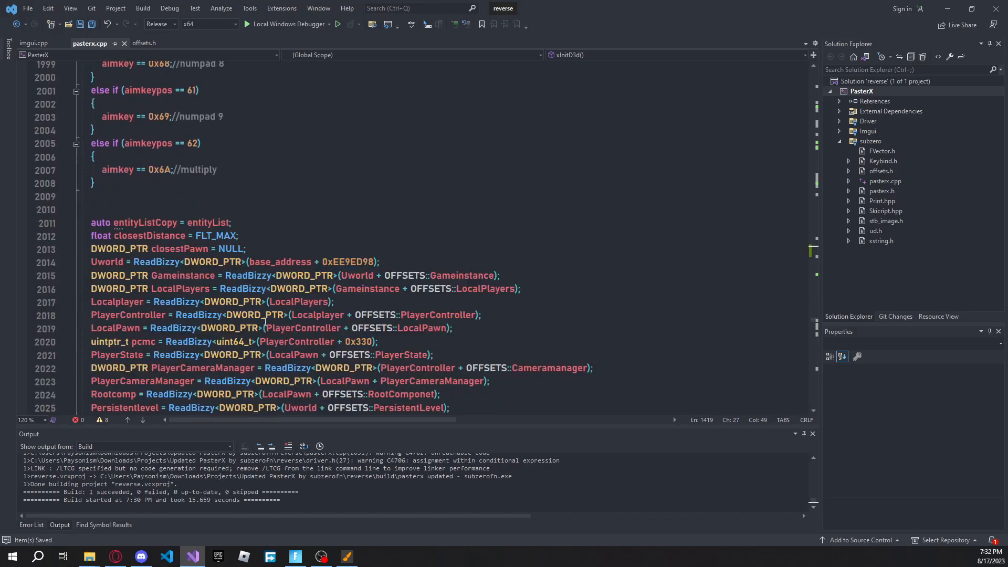
{"action": "scroll", "scroll_direction": "down", "scroll_amount": 3}
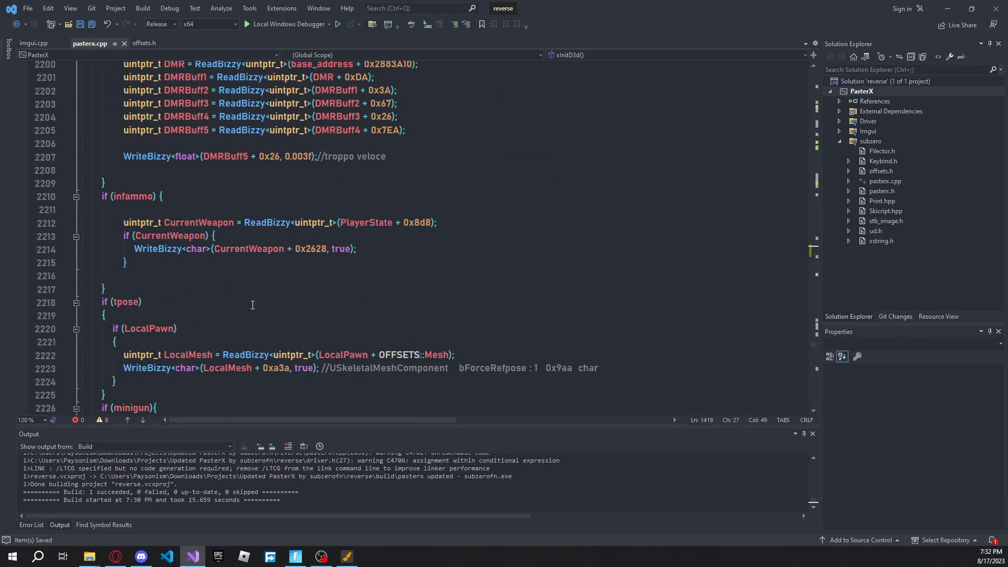
{"action": "scroll", "scroll_direction": "down", "scroll_amount": 3}
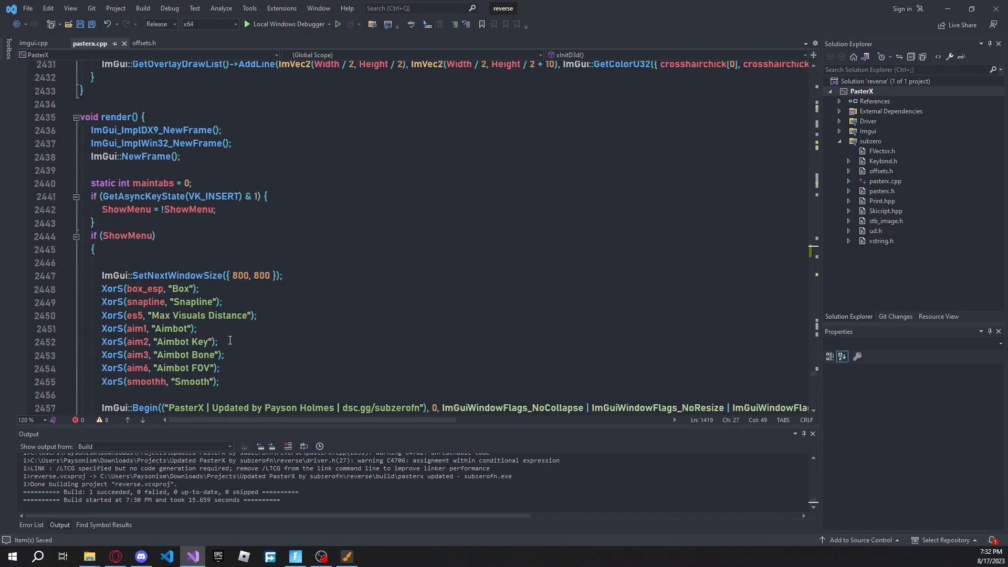
{"action": "scroll", "scroll_direction": "down", "scroll_amount": 3}
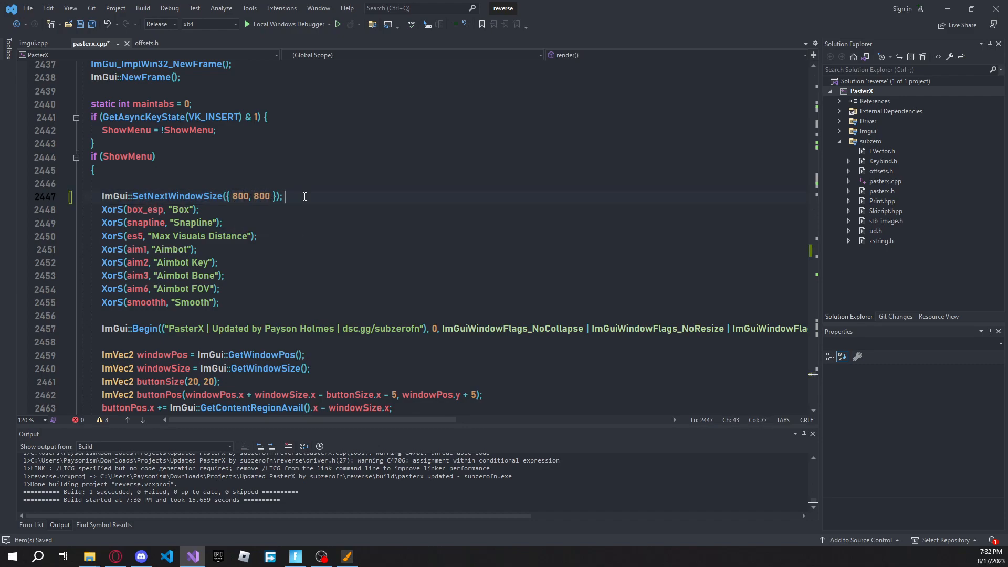
Add a '//Width Height' comment to SetNextWindowSize and reduce the first 800 to a smaller width
{"action": "type", "text": "//Width H"}
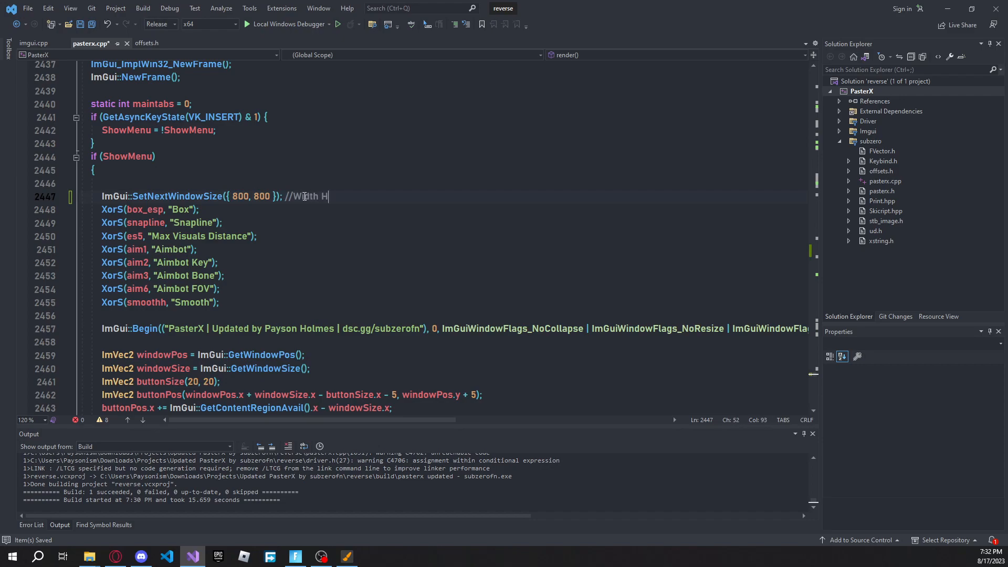
{"action": "type", "text": "eight"}
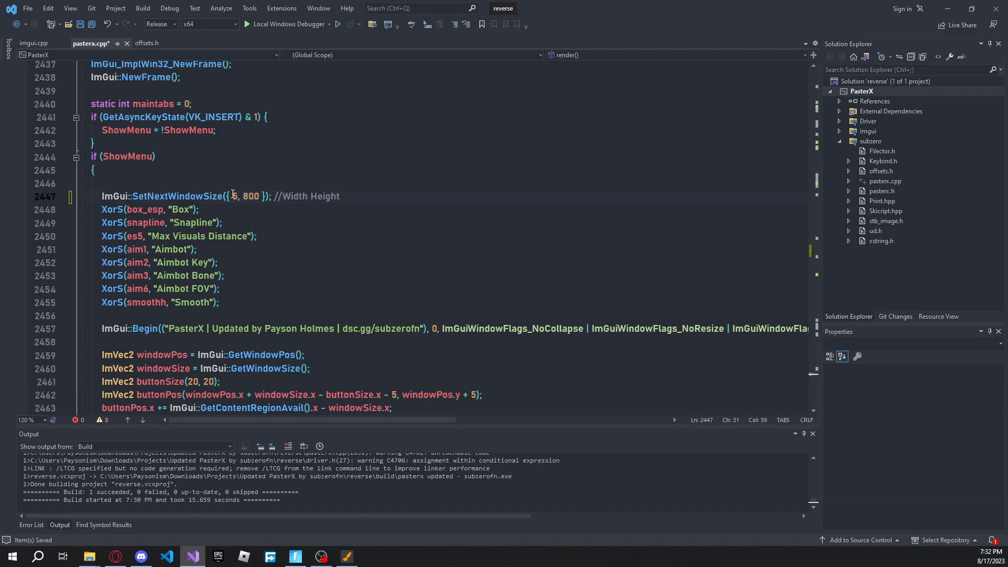
{"action": "type", "text": "80"}
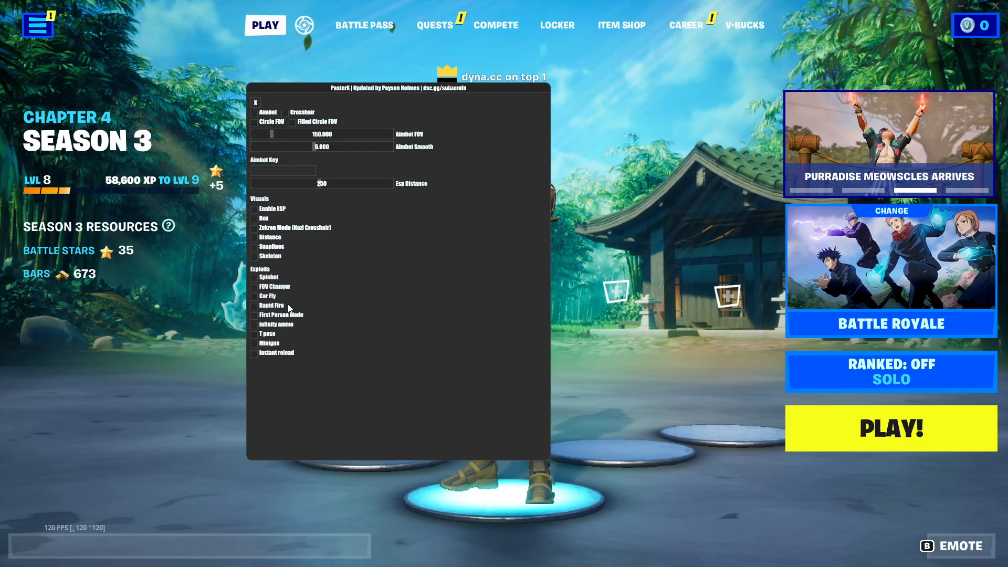
{"action": "mouse_move", "coordinate": [309, 301]}
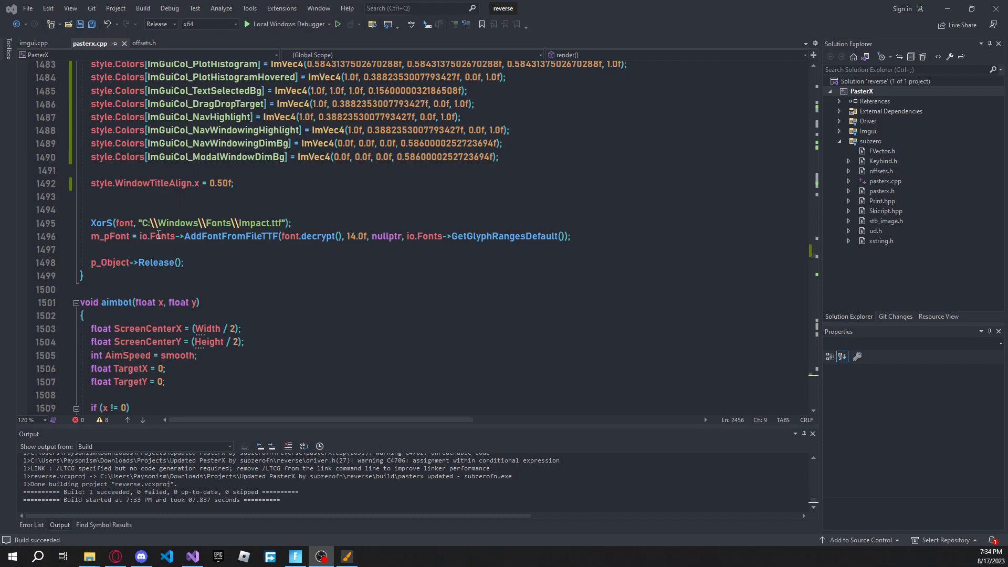
Browse in File Explorer through This PC, C:, and Windows to the Fonts folder
{"action": "left_click", "coordinate": [91, 223]}
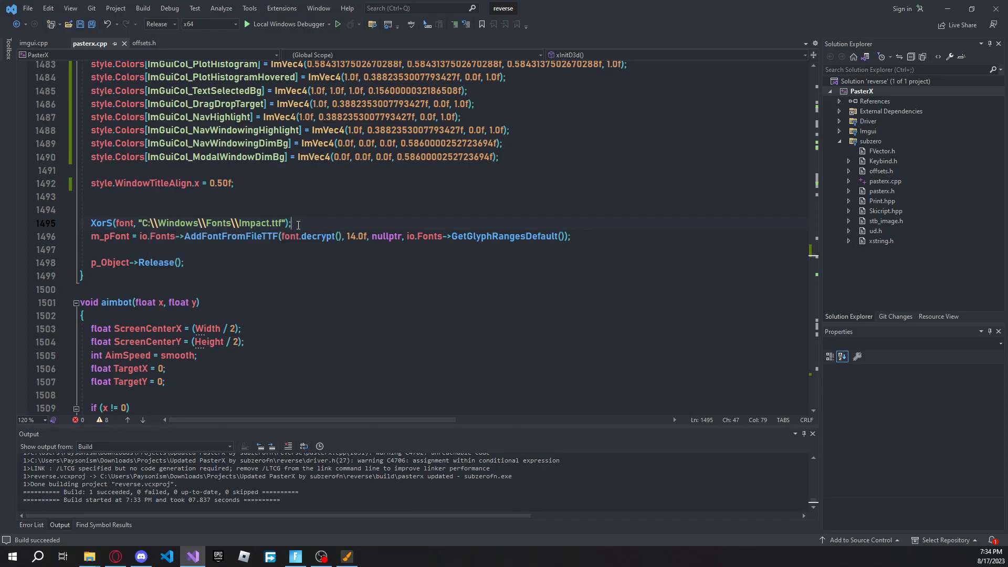
{"action": "left_click", "coordinate": [89, 556]}
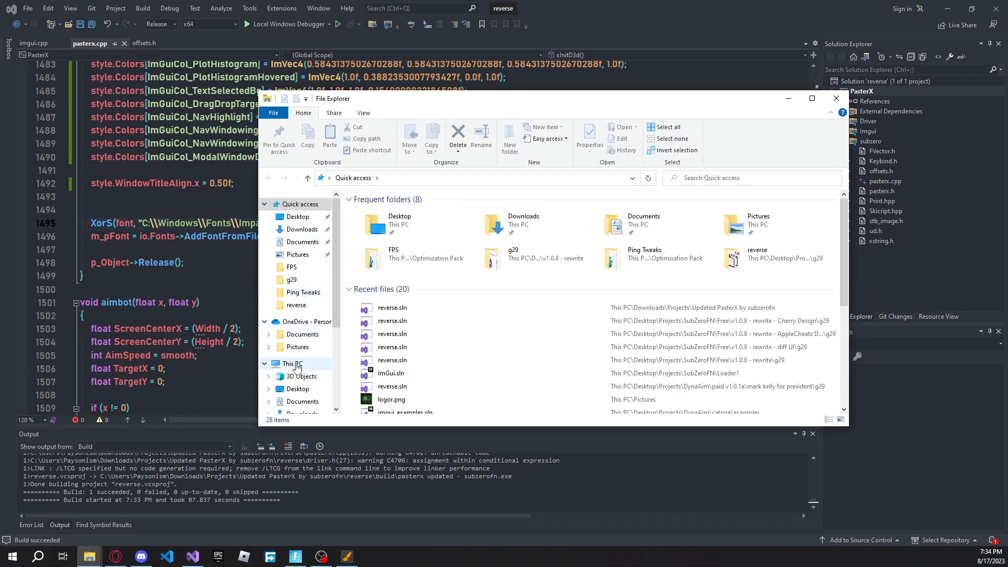
{"action": "left_click", "coordinate": [293, 364]}
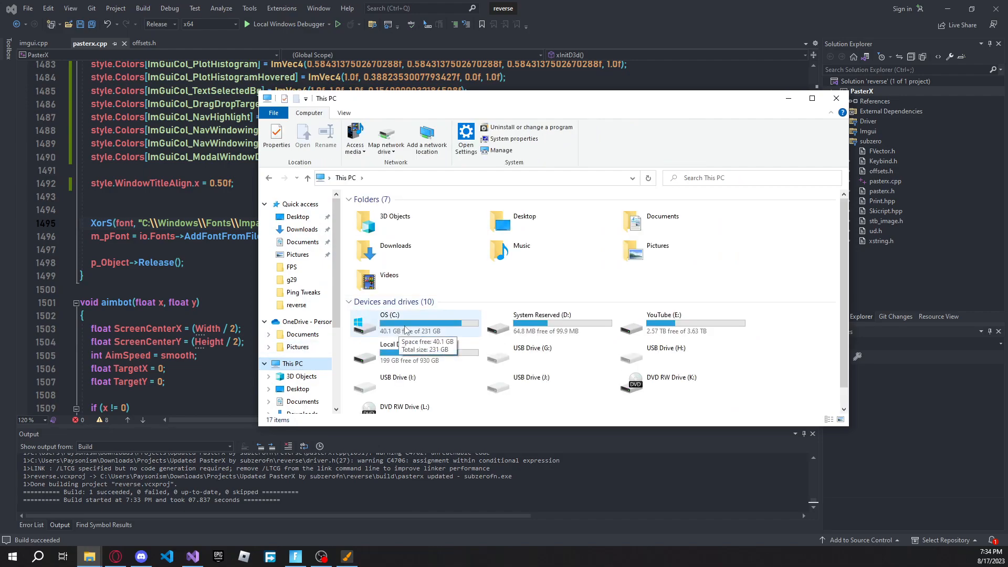
{"action": "double_click", "coordinate": [389, 321]}
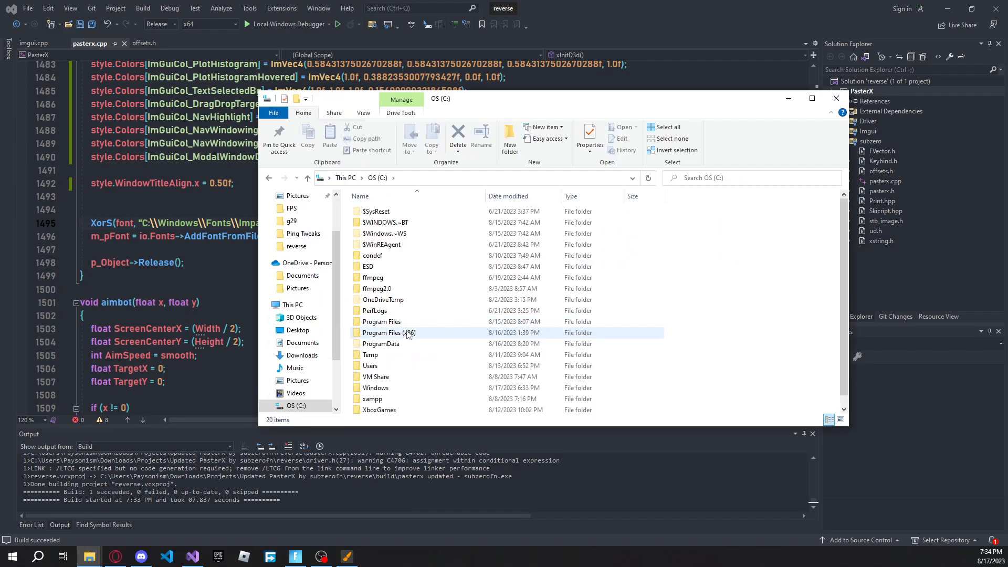
{"action": "double_click", "coordinate": [388, 333]}
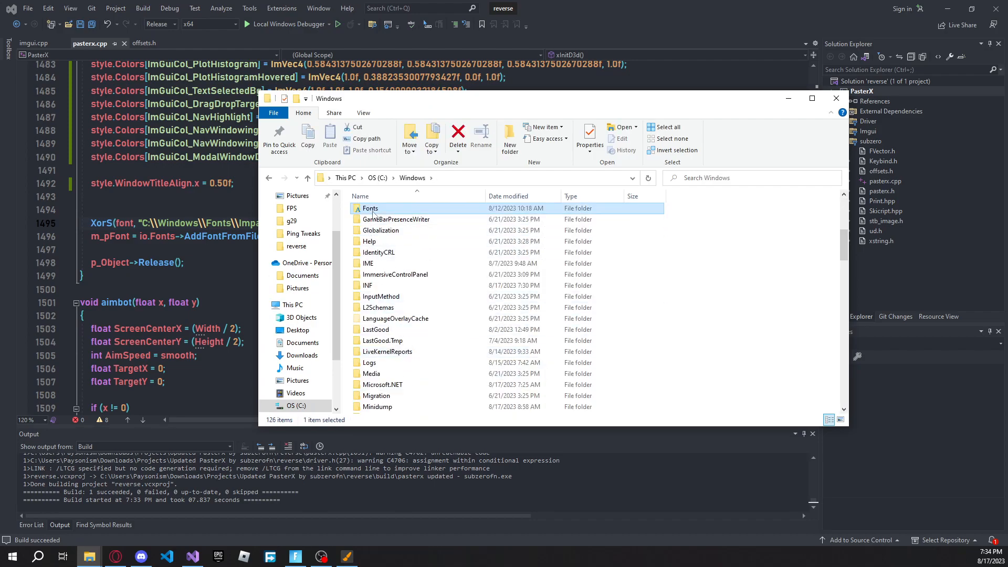
{"action": "double_click", "coordinate": [370, 208]}
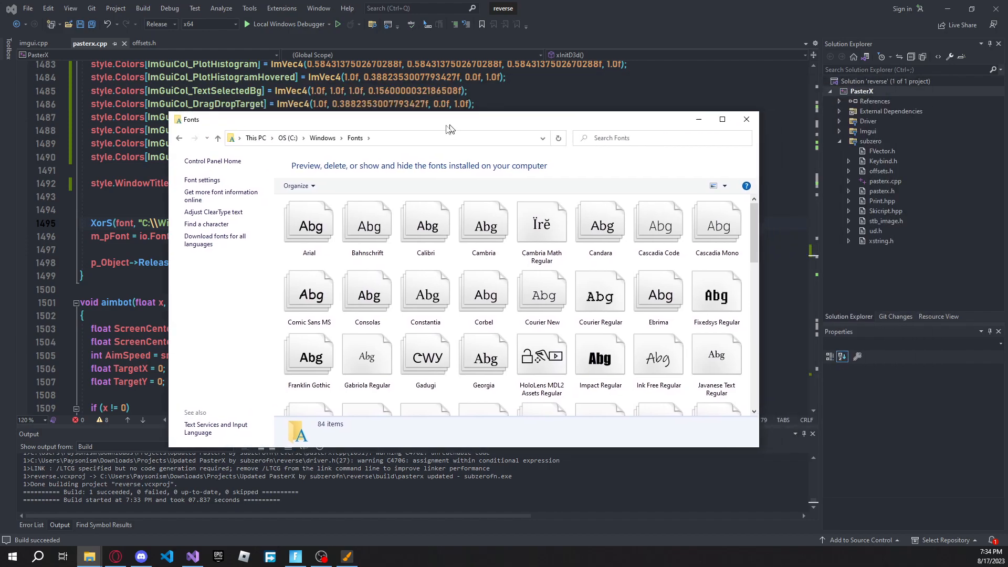
Close the Fonts window and save the Bahnschrift.ttf font path change to rebuild
{"action": "left_click", "coordinate": [746, 120]}
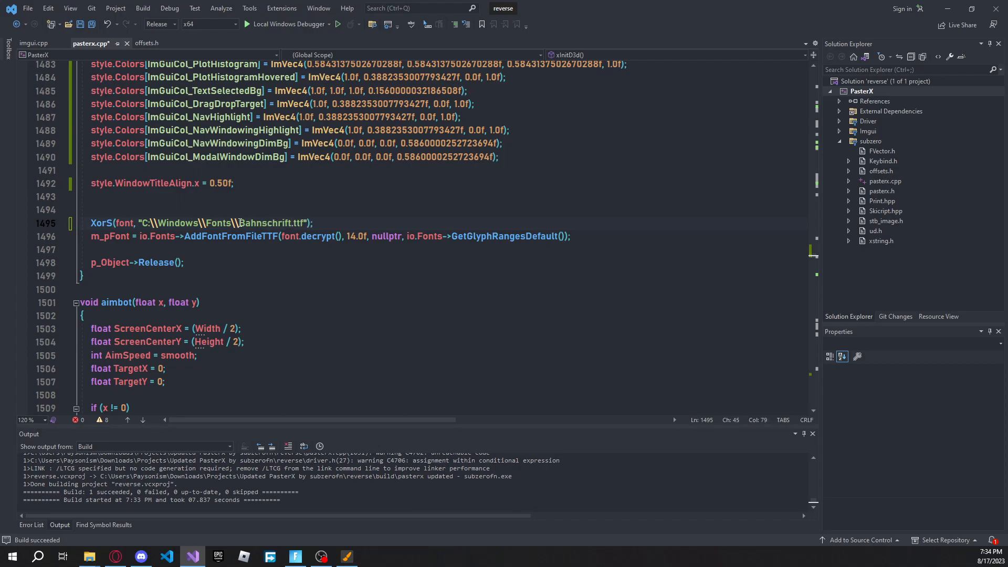
{"action": "key", "text": "ctrl+s"}
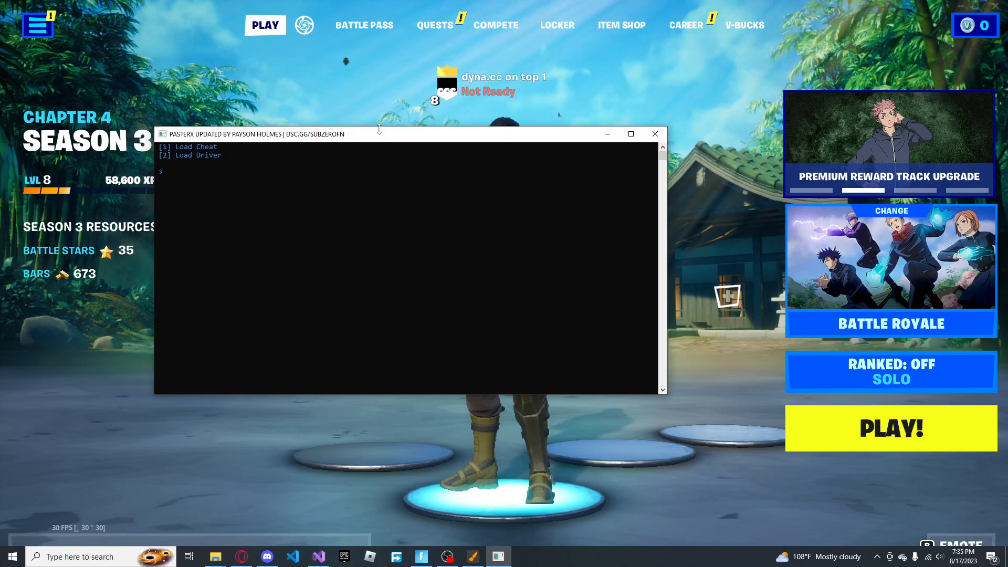
Launch console option 1, set Esp Distance to 151, and move the menu left
{"action": "type", "text": "1"}
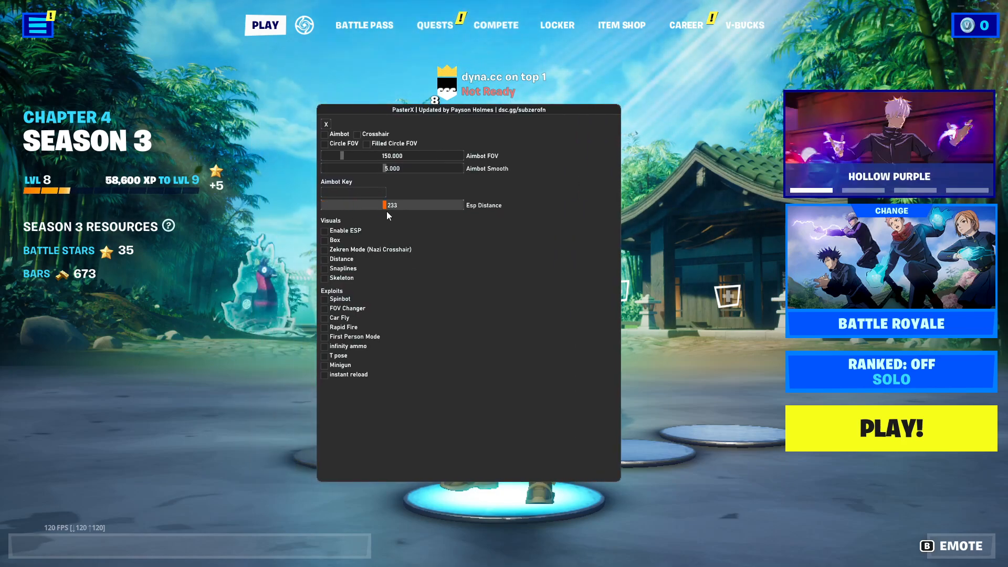
{"action": "left_click_drag", "start_coordinate": [386, 206], "coordinate": [432, 205]}
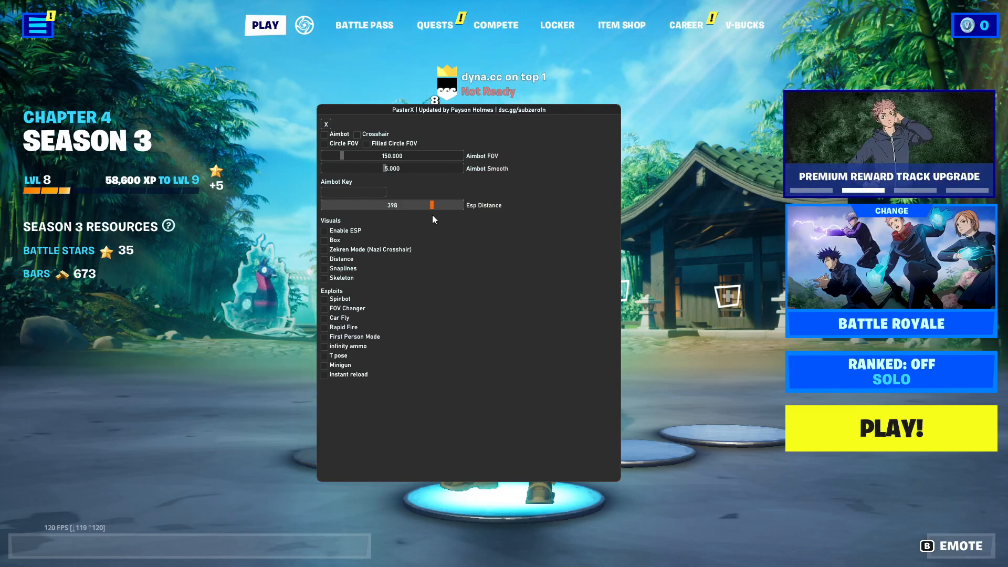
{"action": "left_click_drag", "start_coordinate": [430, 205], "coordinate": [440, 205]}
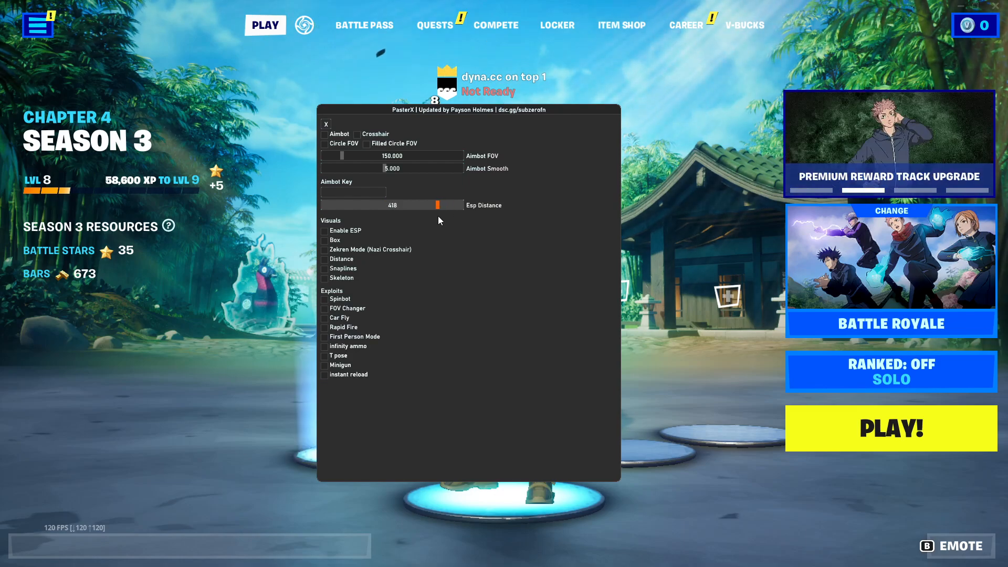
{"action": "left_click_drag", "start_coordinate": [432, 205], "coordinate": [444, 205]}
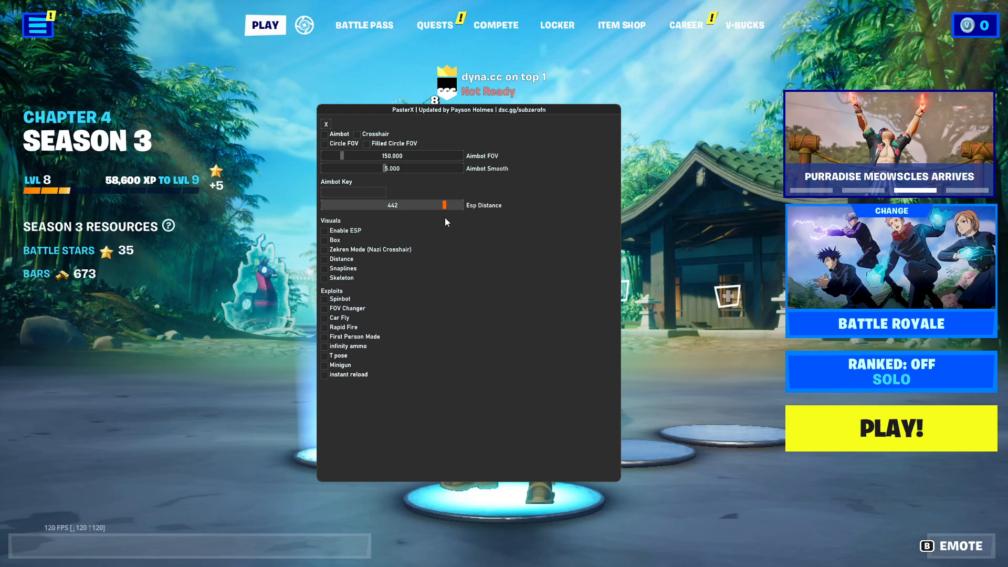
{"action": "left_click_drag", "start_coordinate": [437, 205], "coordinate": [405, 204]}
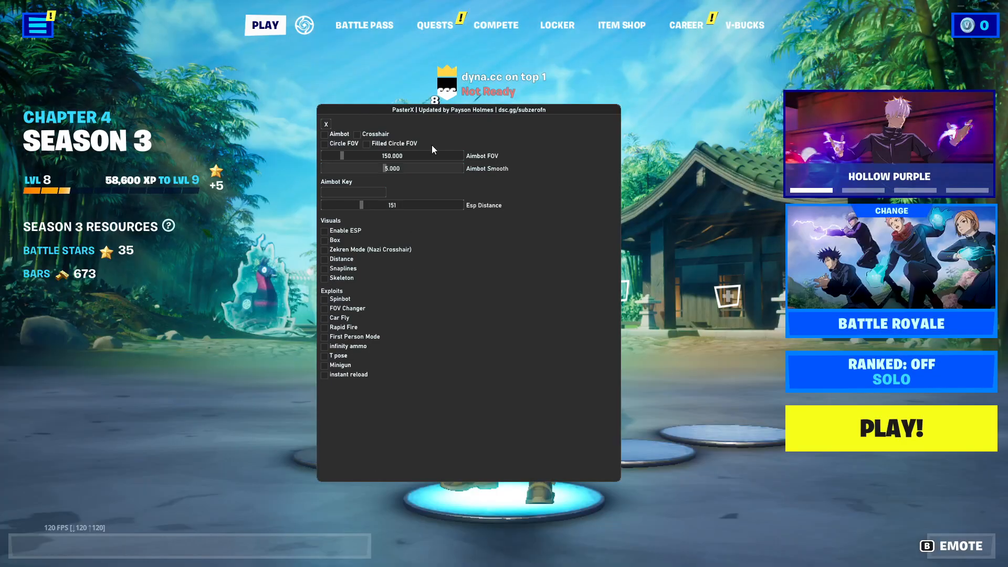
{"action": "left_click_drag", "start_coordinate": [467, 110], "coordinate": [421, 125]}
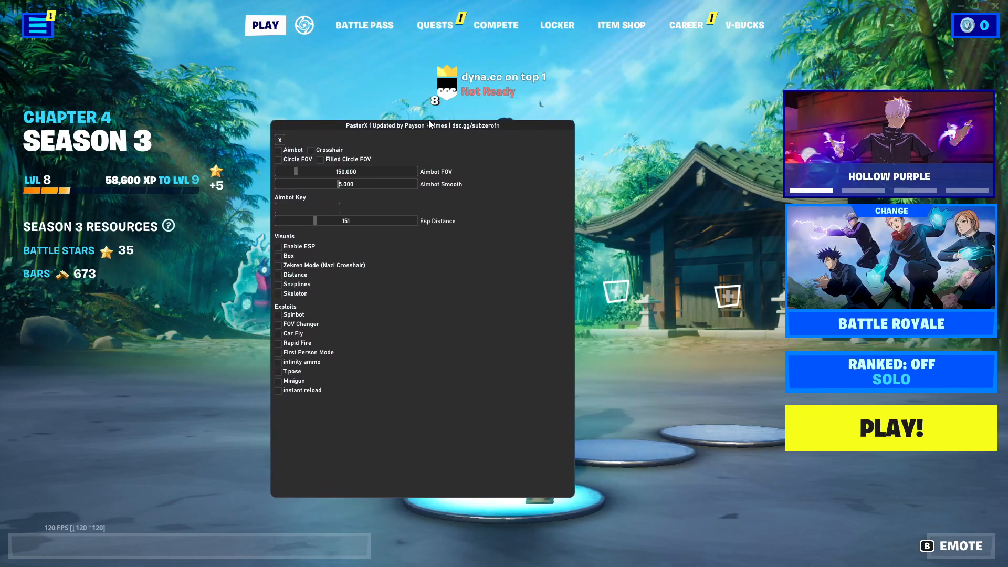